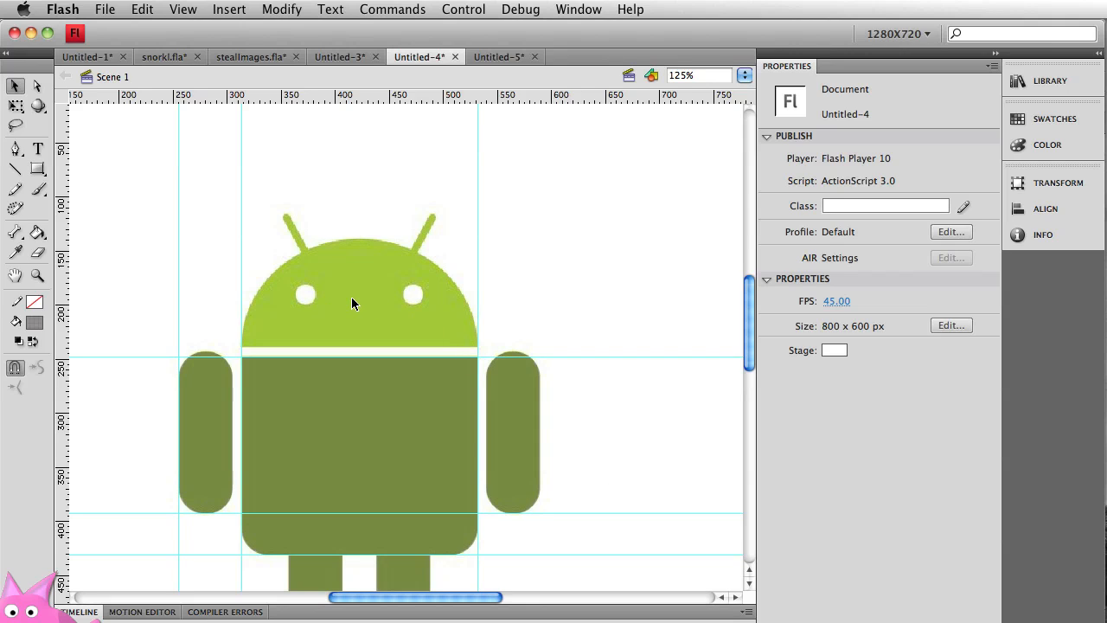
mouse_move(312, 291)
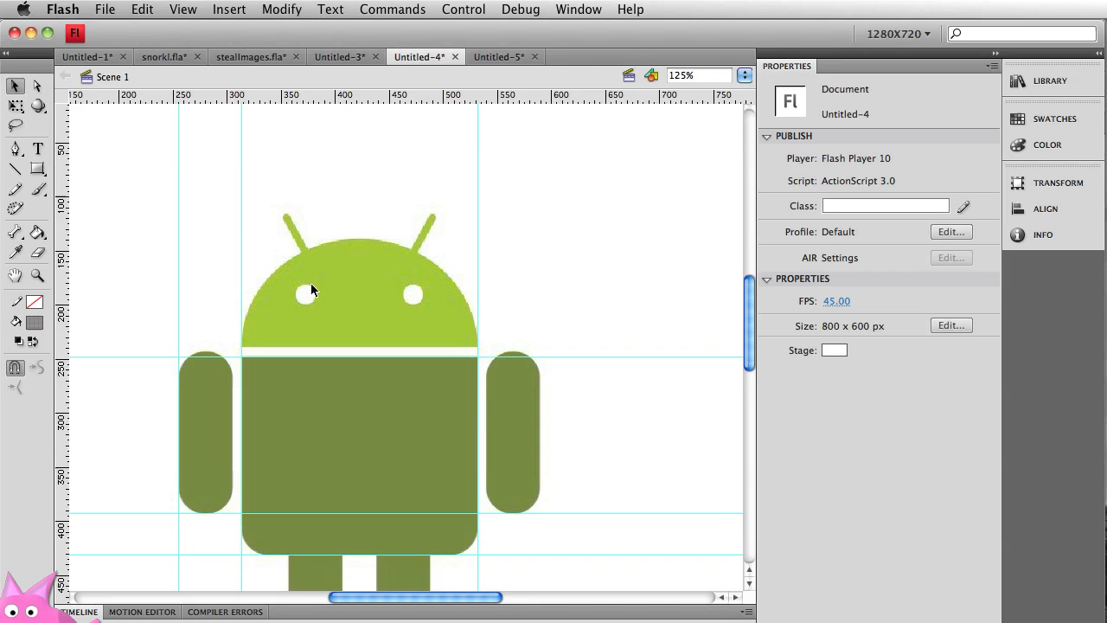
mouse_move(372, 318)
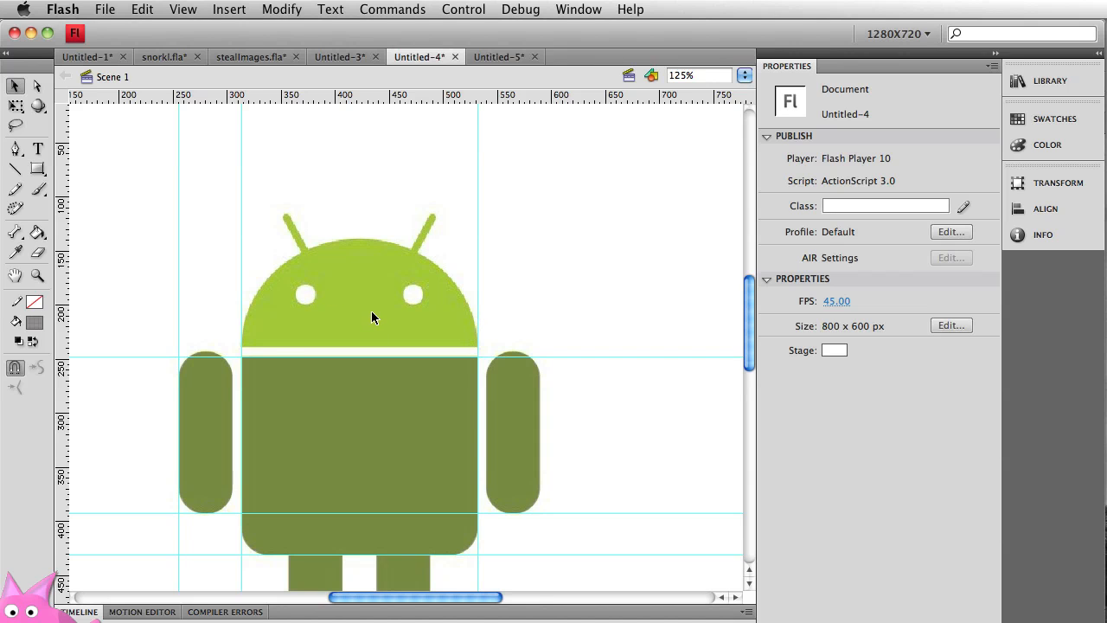
Zoom the stage to 250% so the Android's head fills the view.
key(cmd+=)
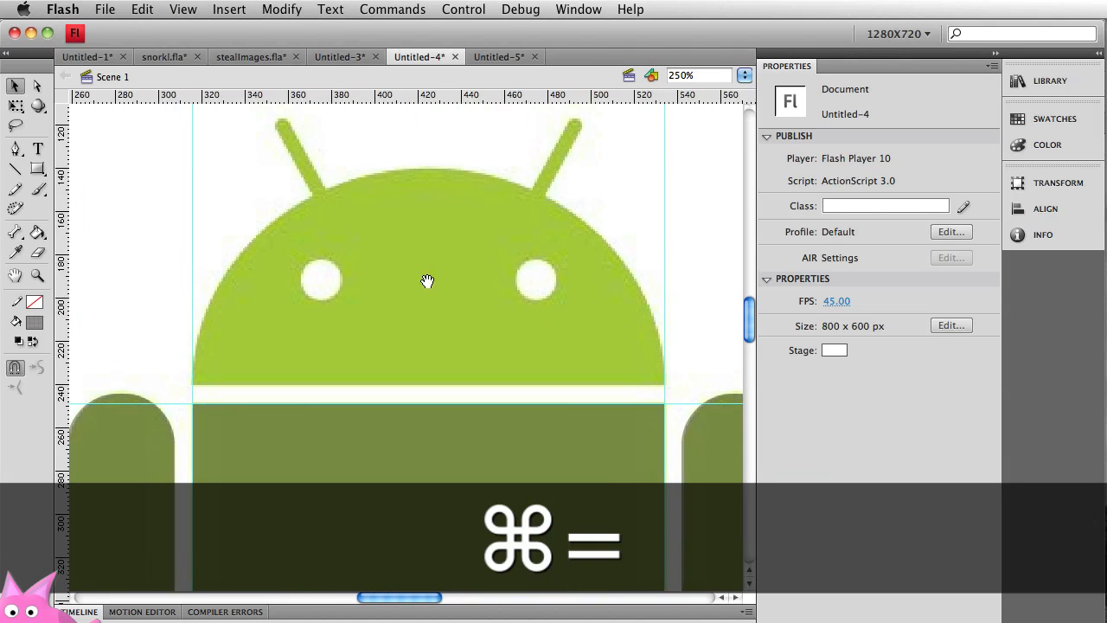
key(cmd+=)
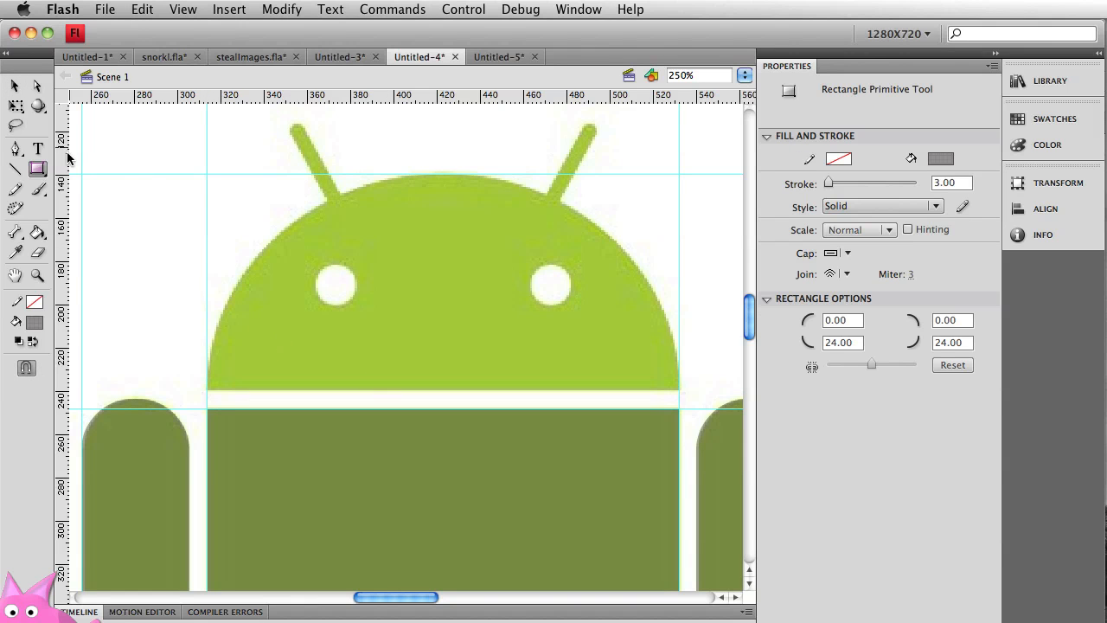
Draw an oval primitive over the Android's head.
click(38, 169)
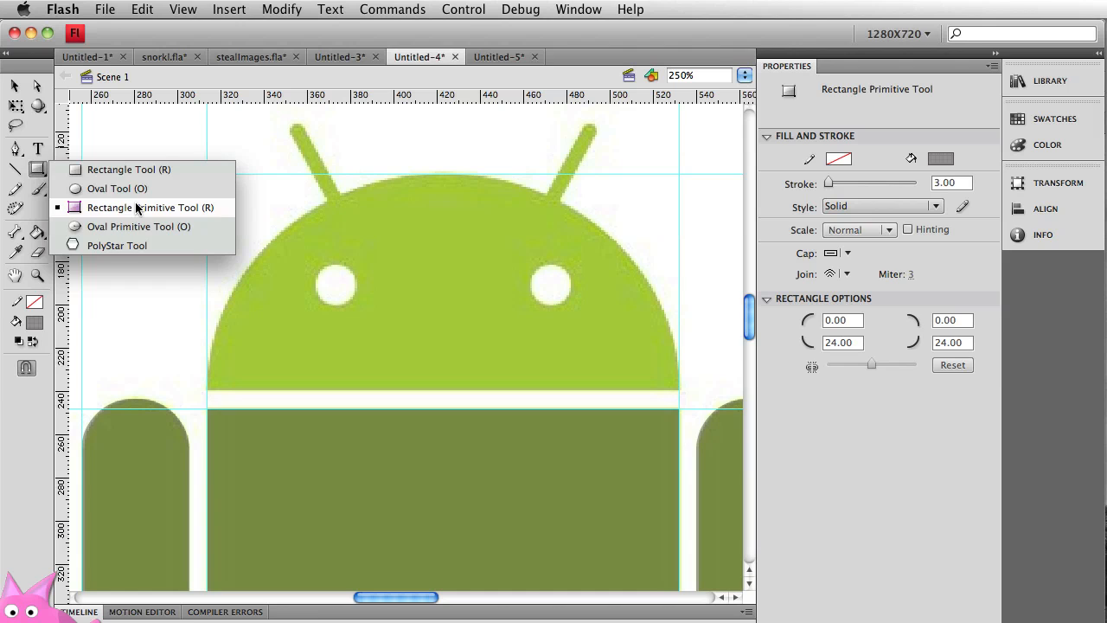
click(138, 224)
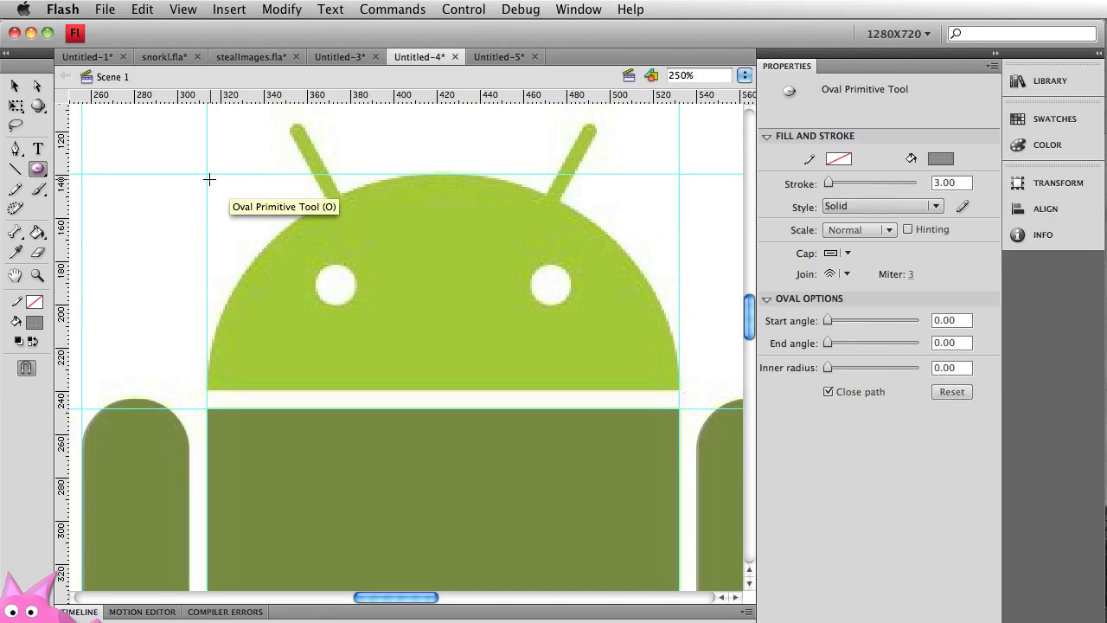
drag(207, 178, 737, 457)
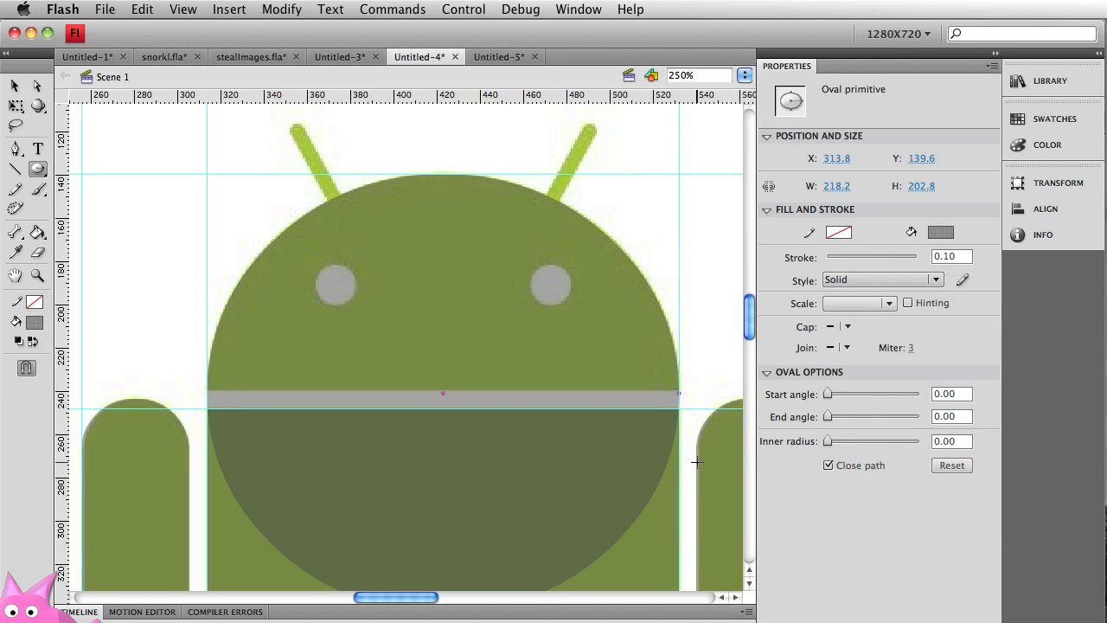
Raise the oval's start angle to 180 so it becomes a half-oval dome.
drag(827, 394, 841, 394)
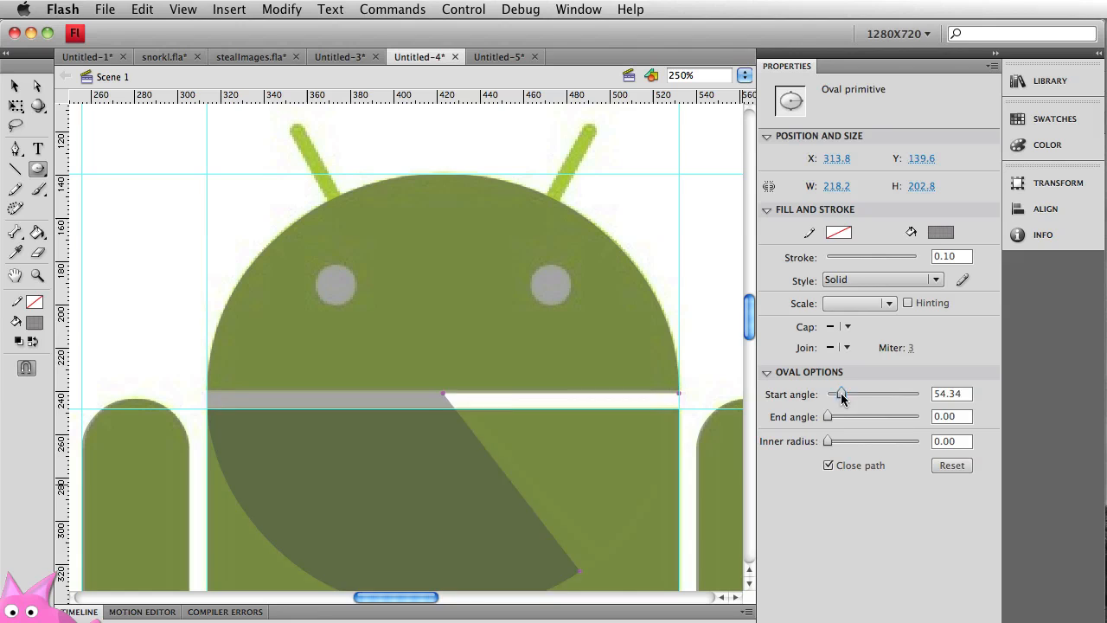
drag(841, 394, 872, 395)
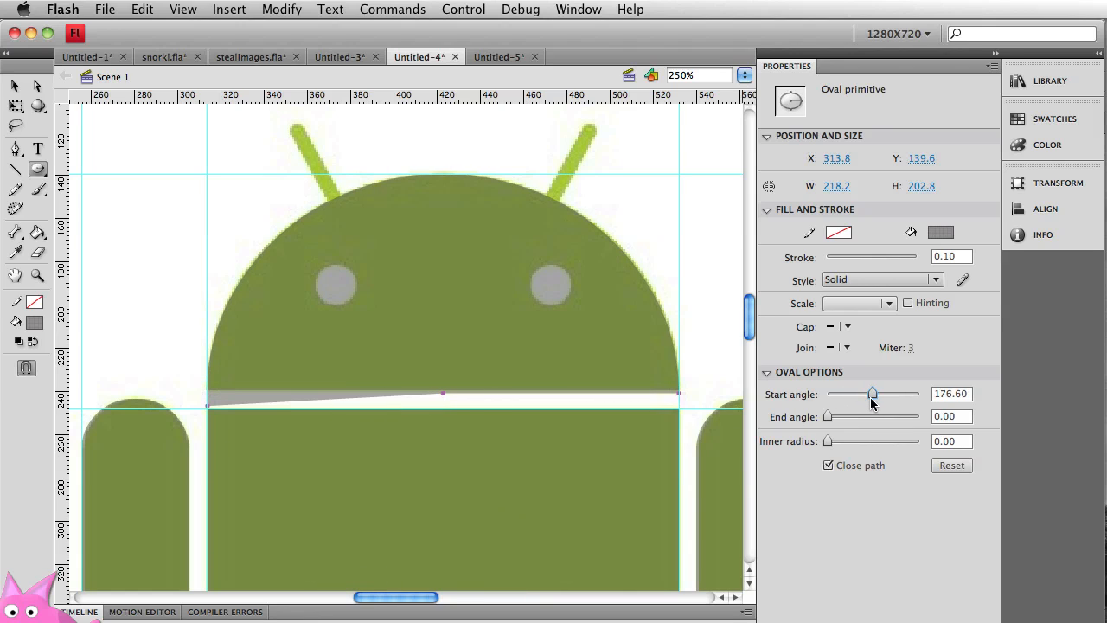
drag(872, 394, 874, 395)
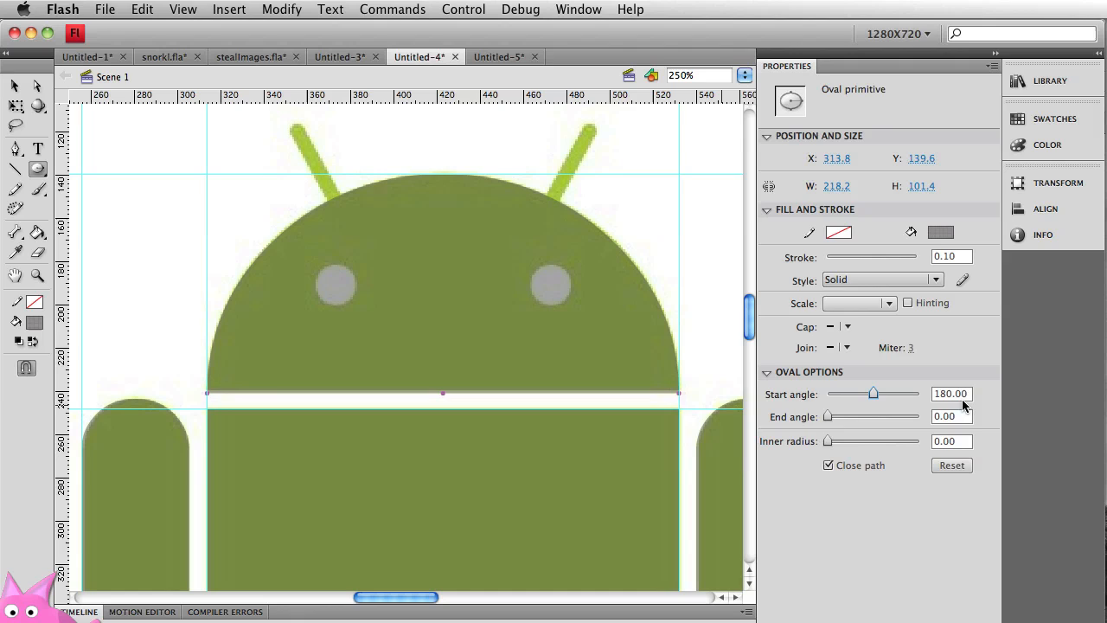
mouse_move(471, 297)
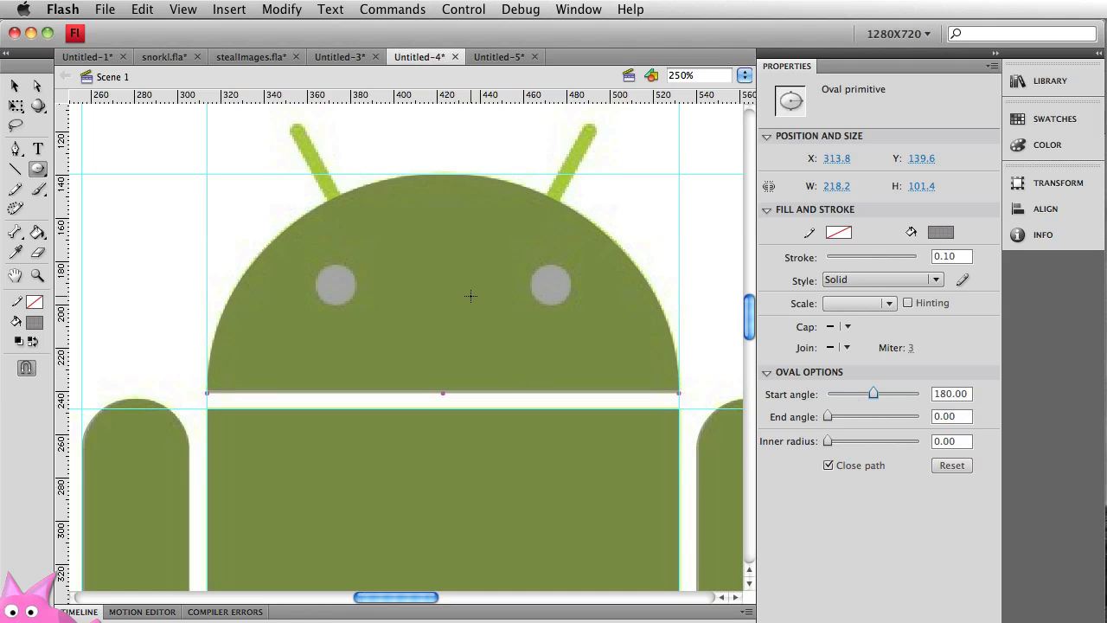
mouse_move(571, 260)
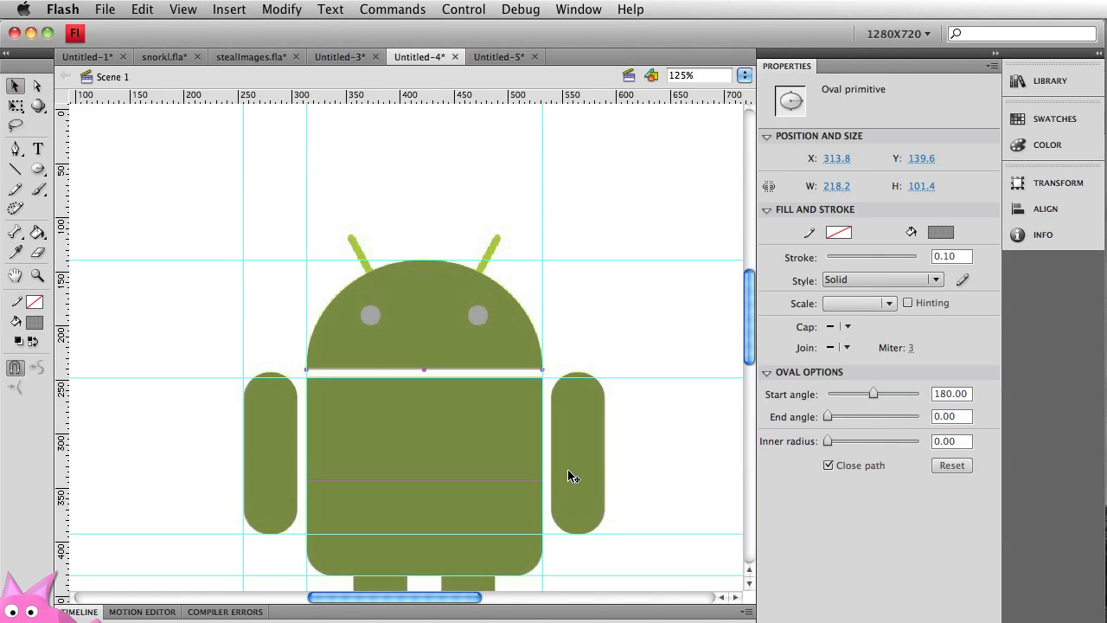
Duplicate the right arm primitive and place the copy above it.
click(578, 453)
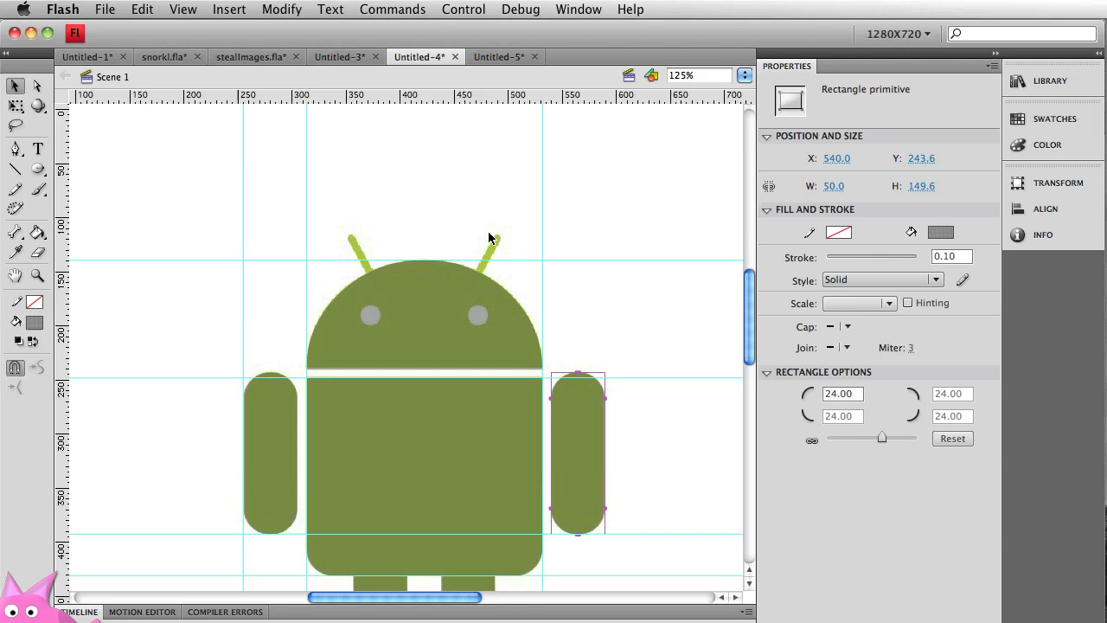
mouse_move(508, 246)
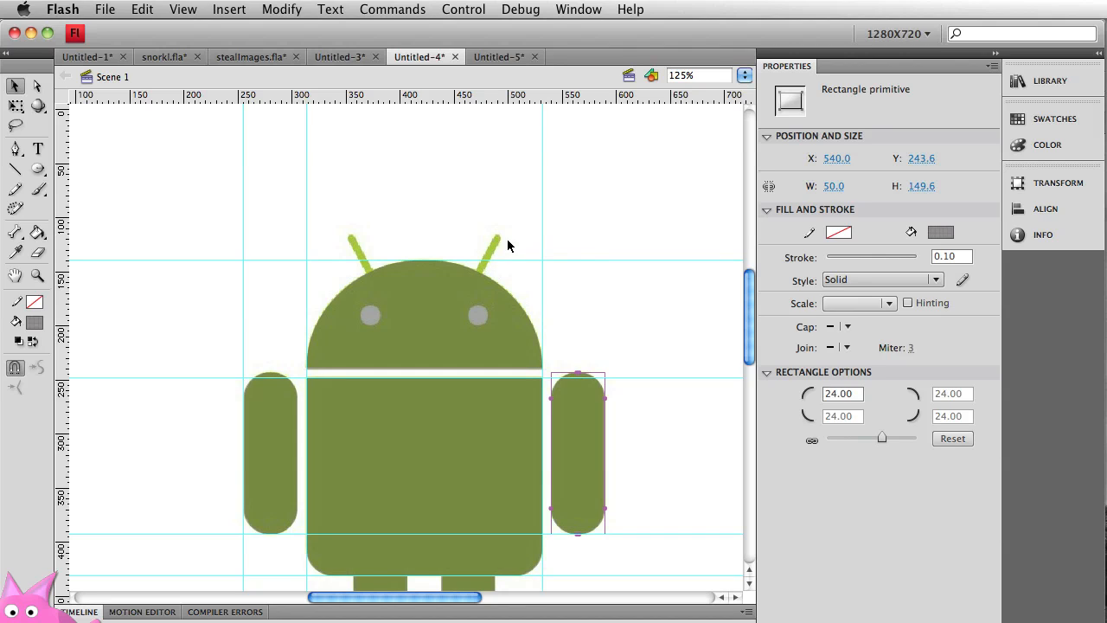
mouse_move(500, 244)
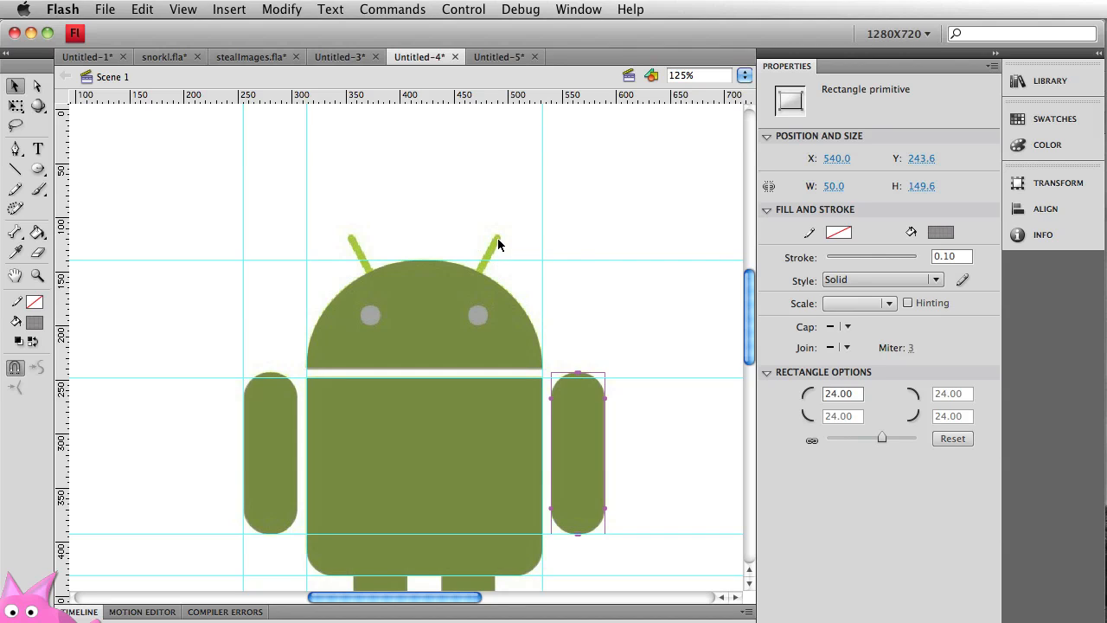
mouse_move(530, 422)
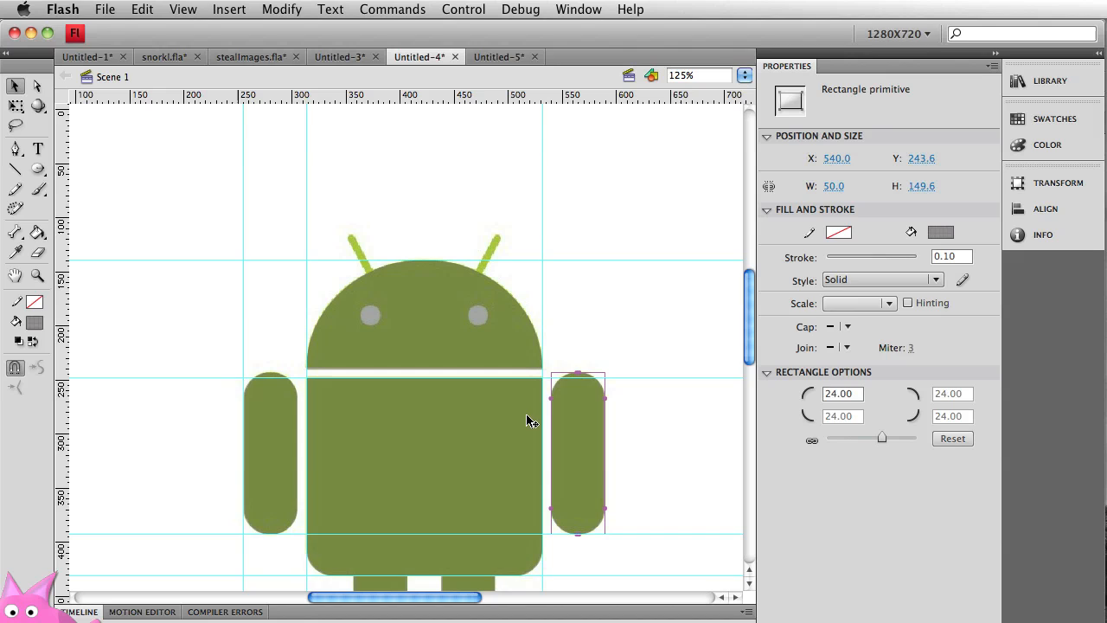
drag(578, 442, 569, 239)
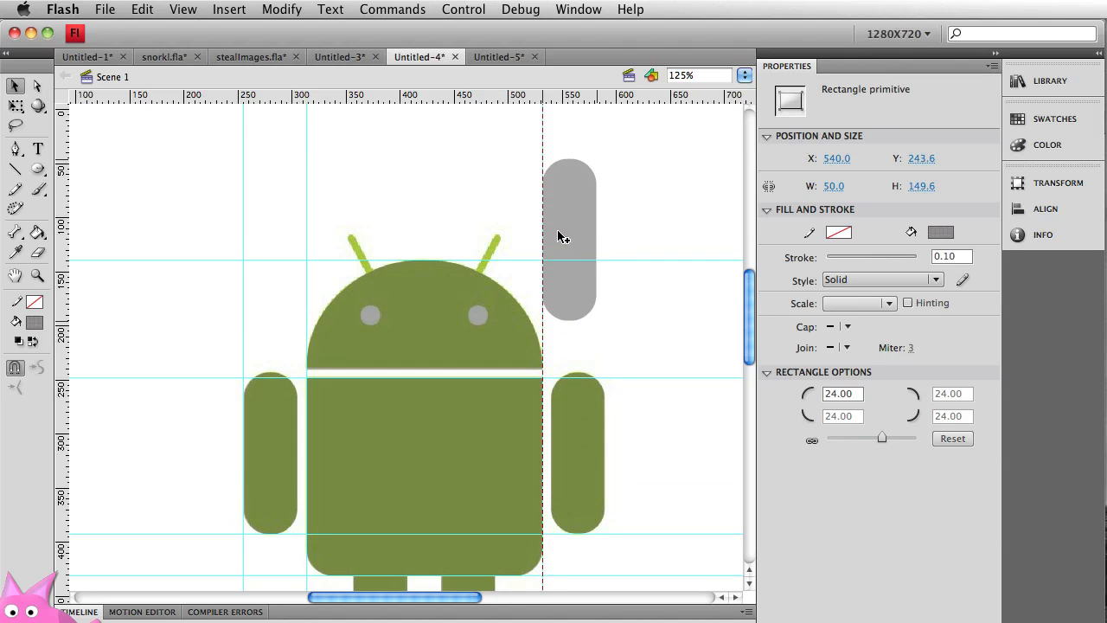
drag(568, 239, 578, 259)
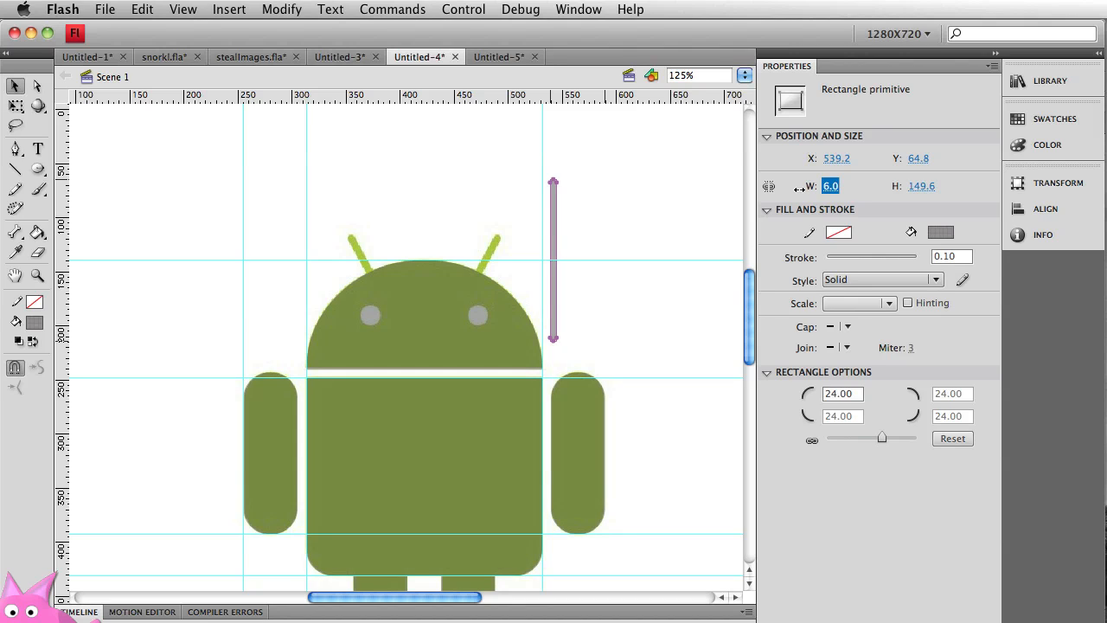
Narrow the arm copy to width 7.0, making a thin rod.
text(3.0)
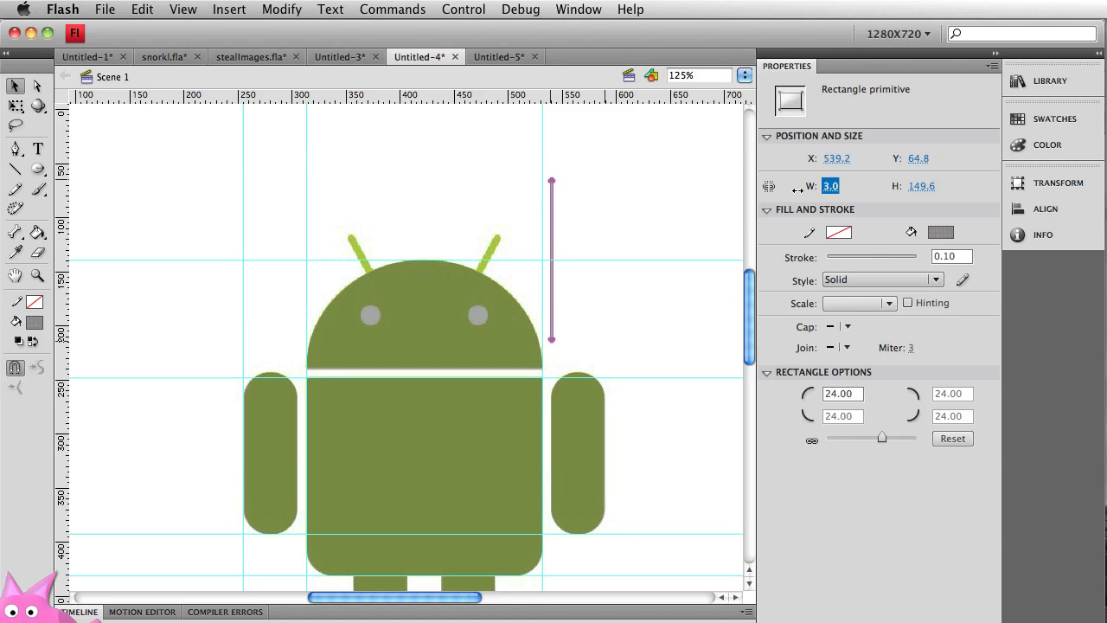
text(7.0)
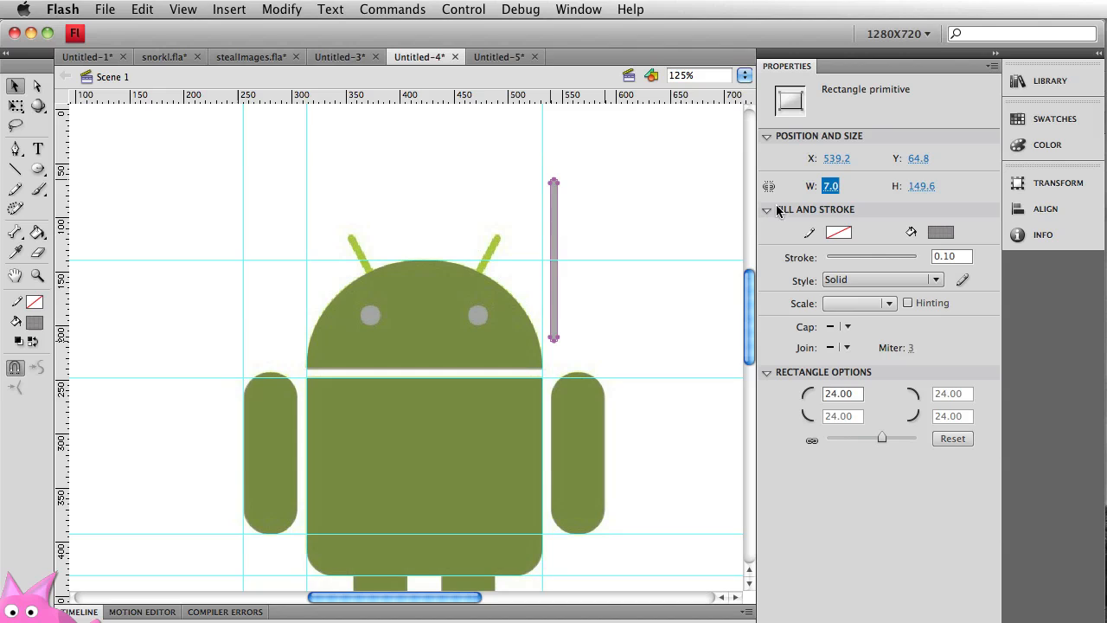
mouse_move(554, 228)
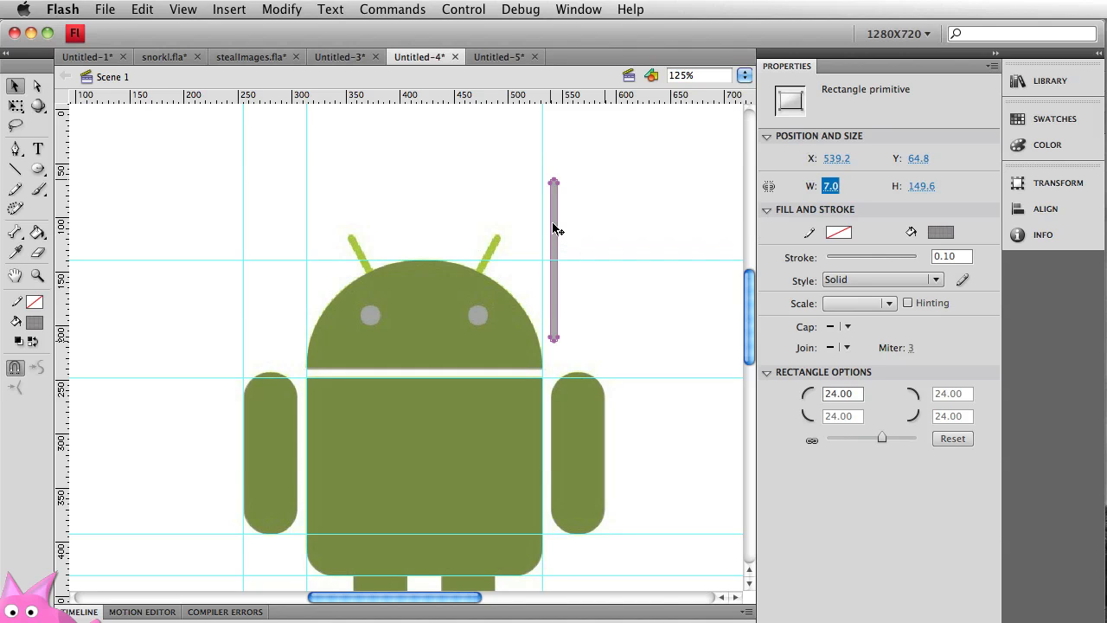
mouse_move(567, 189)
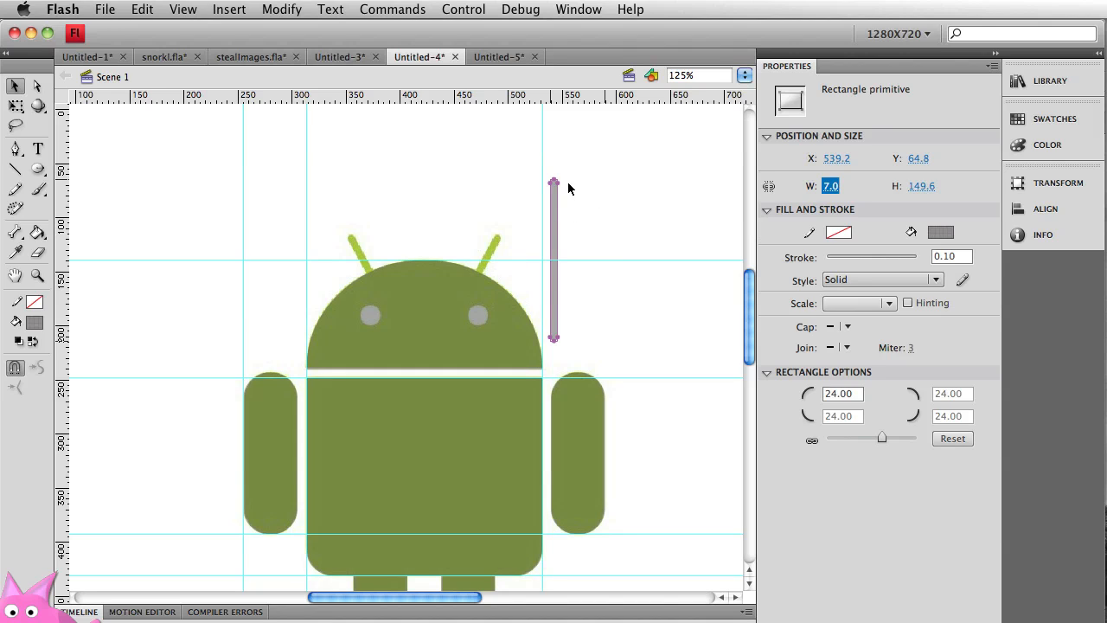
mouse_move(555, 239)
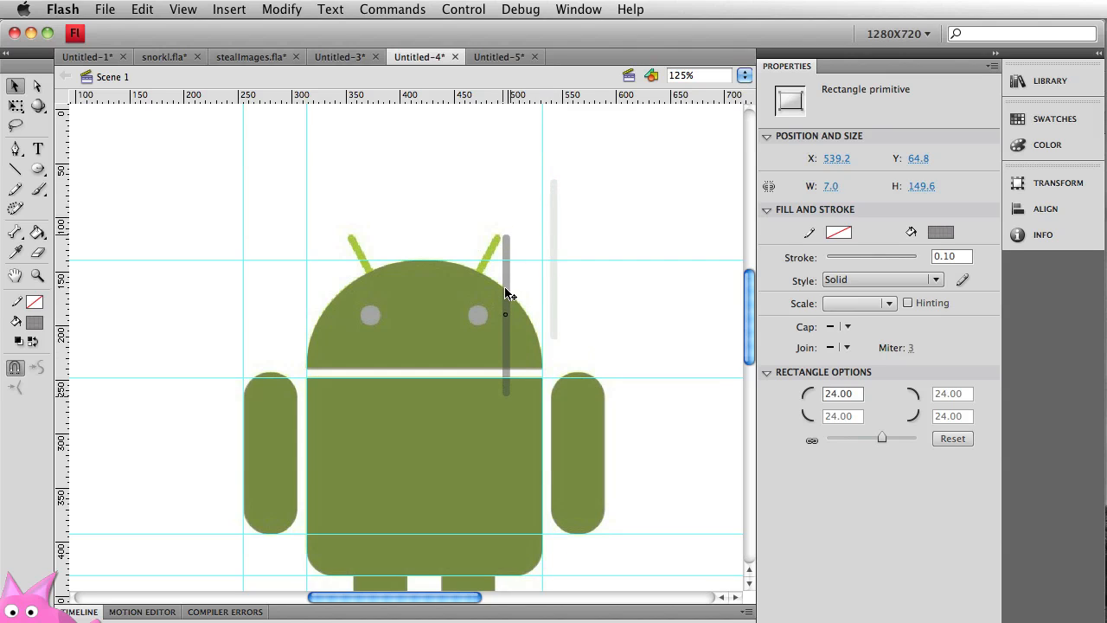
Rotate the thin grey rod and position it diagonally over the right antenna.
drag(506, 311, 505, 315)
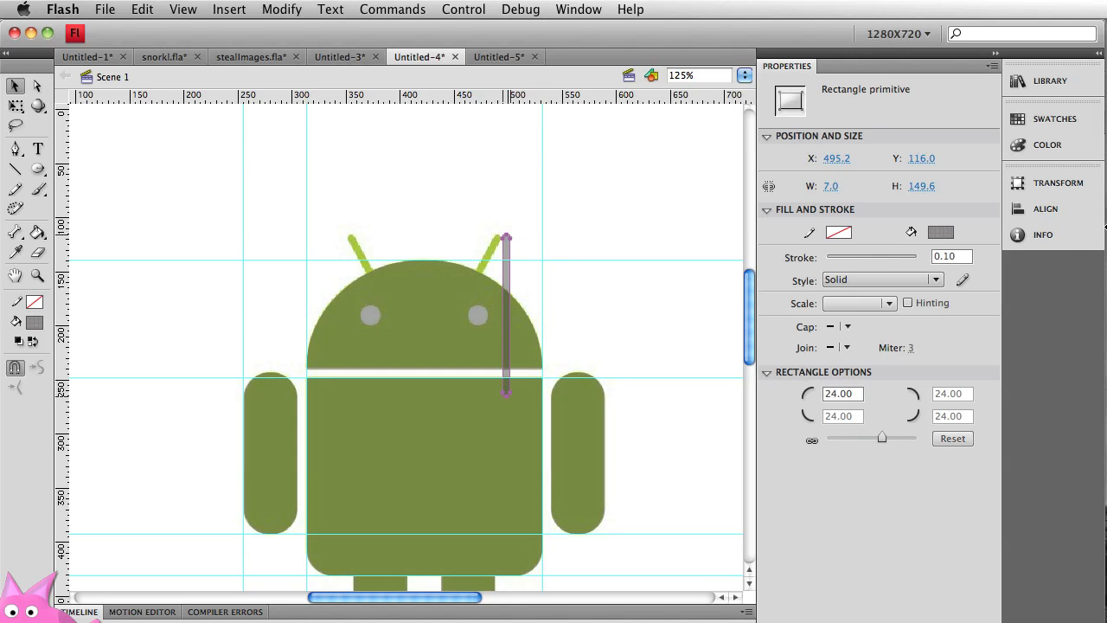
click(1058, 184)
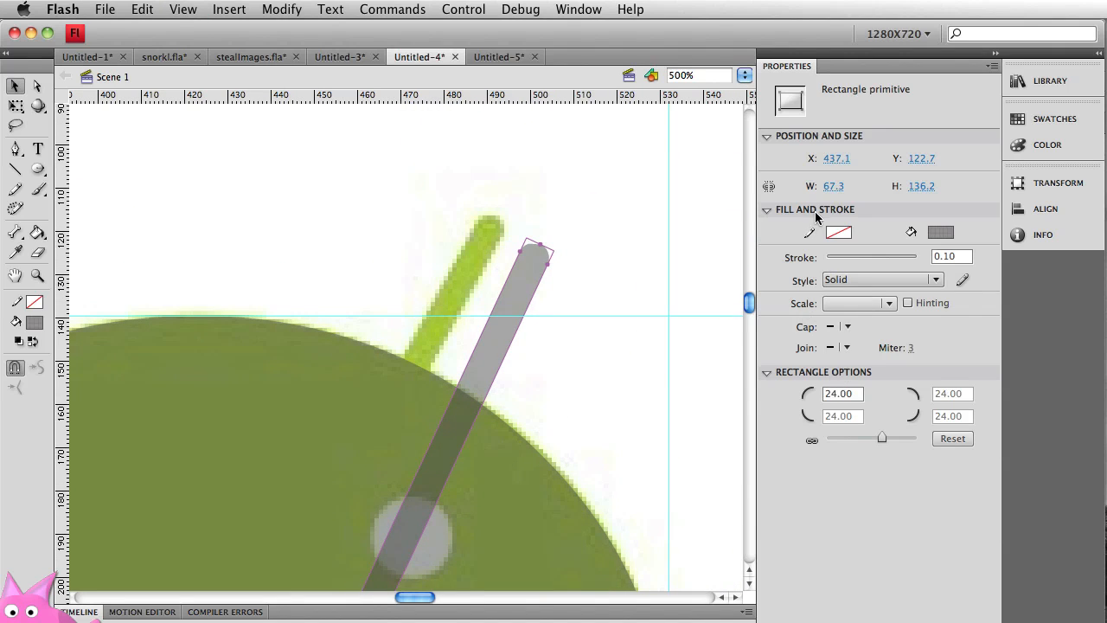
mouse_move(1059, 183)
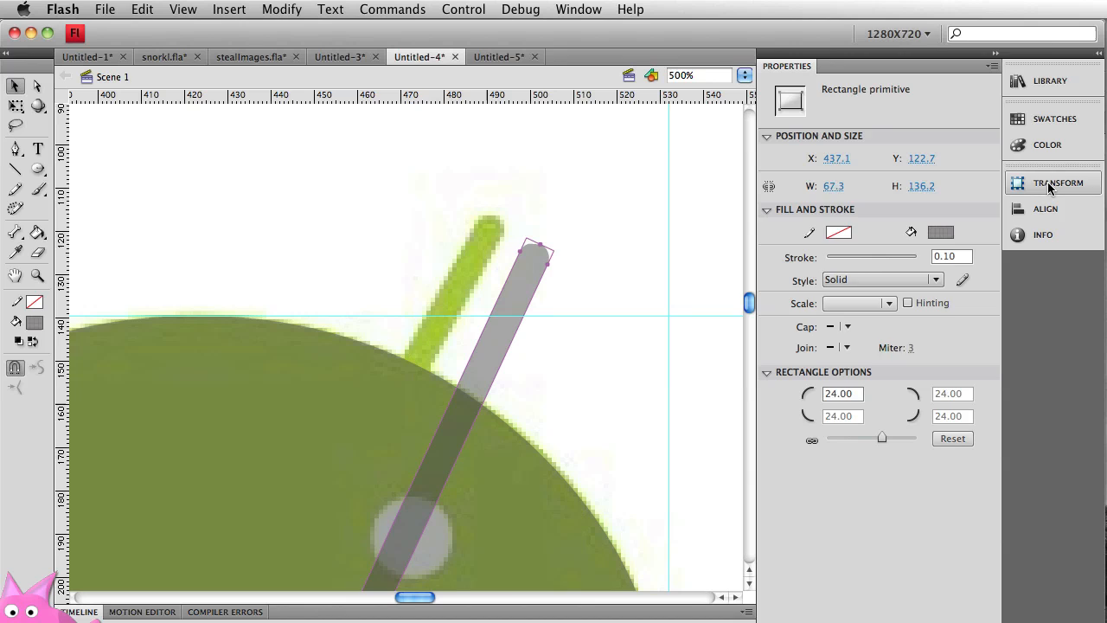
click(1059, 183)
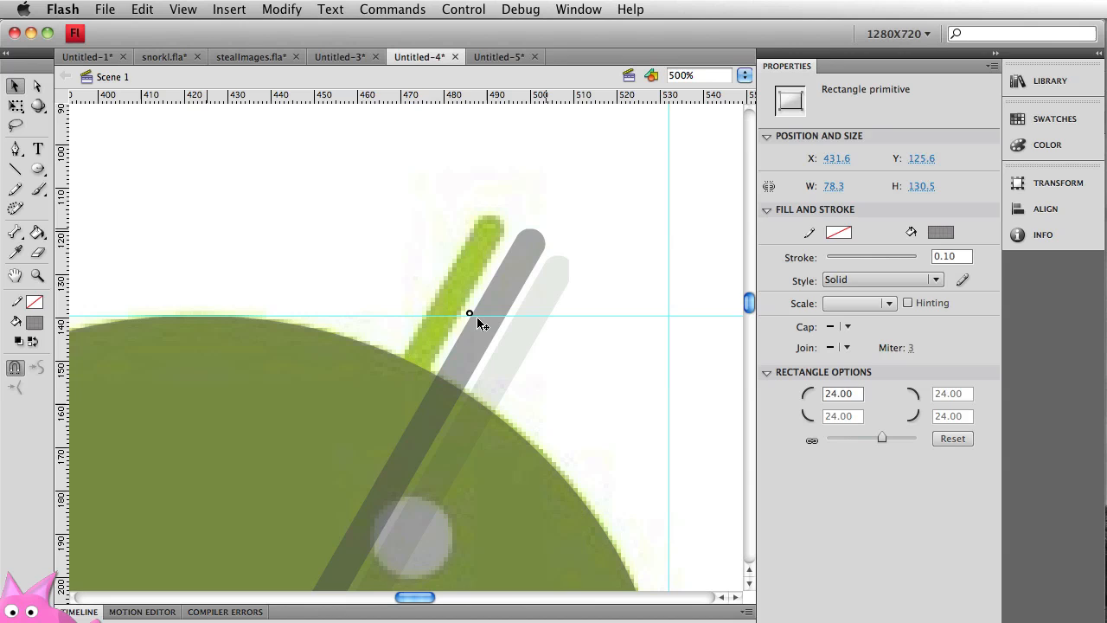
drag(481, 326, 536, 327)
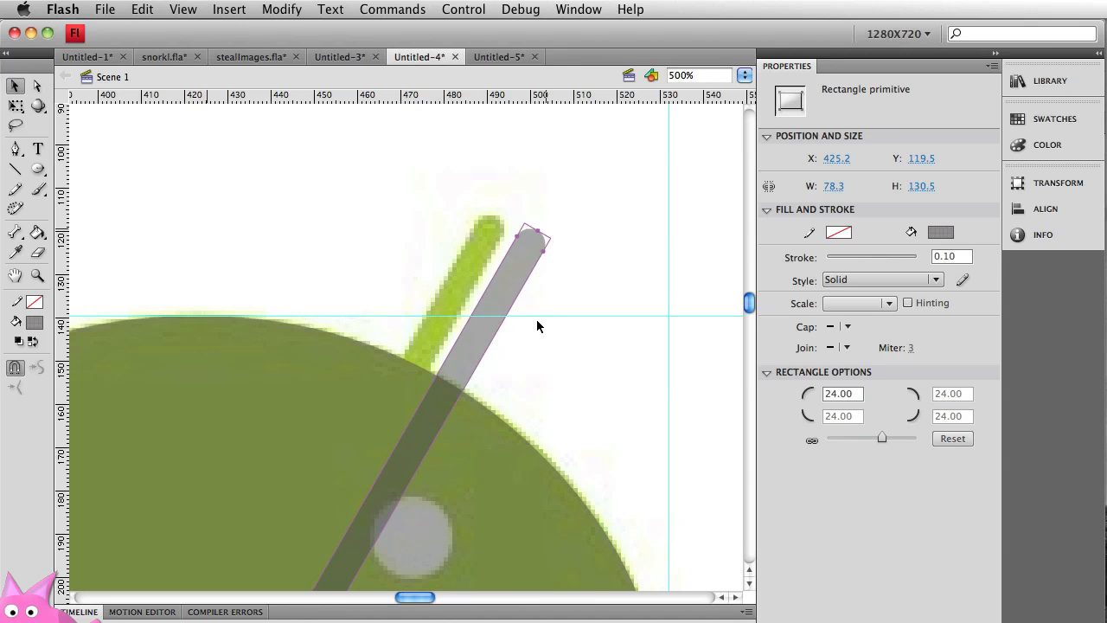
scroll(down, 3)
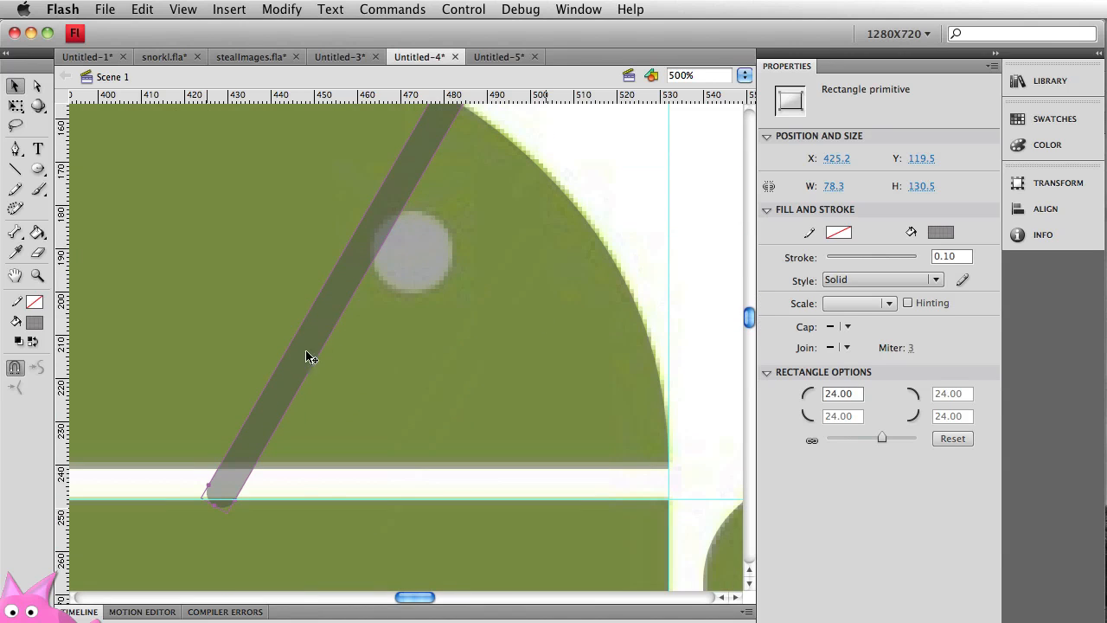
mouse_move(280, 419)
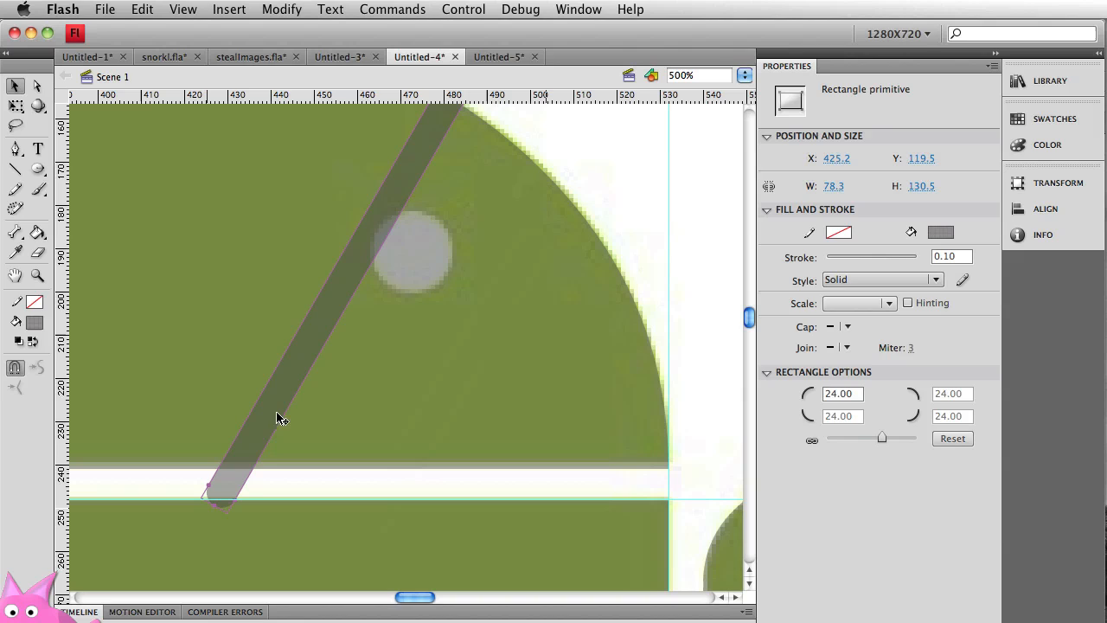
mouse_move(291, 406)
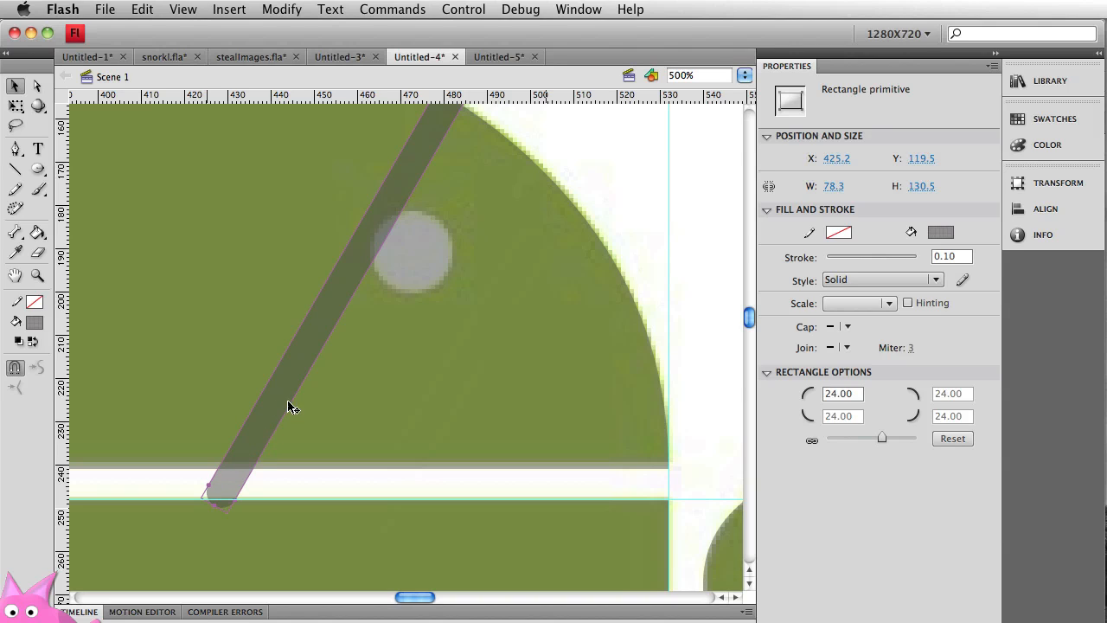
mouse_move(336, 391)
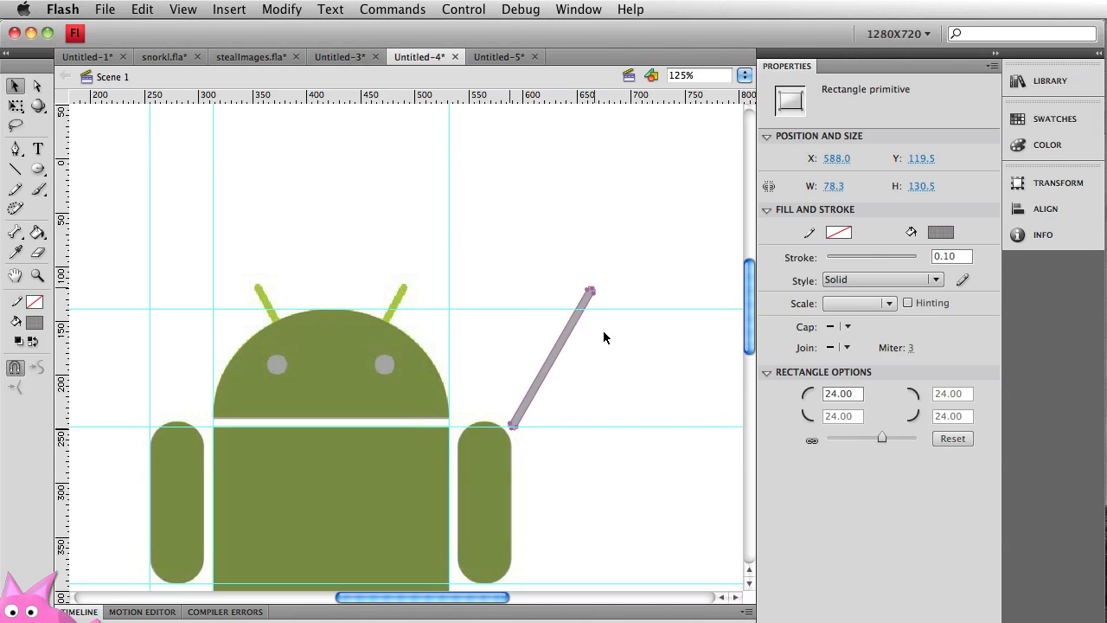
Lift the grey rod higher and break it apart into a plain shape.
drag(550, 359, 535, 285)
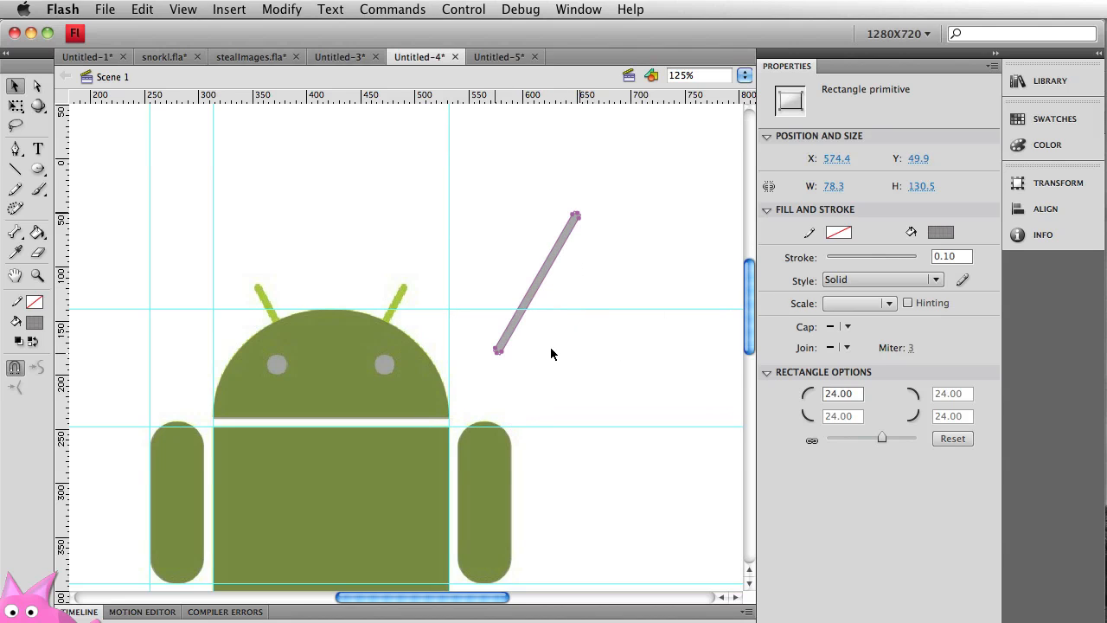
click(282, 10)
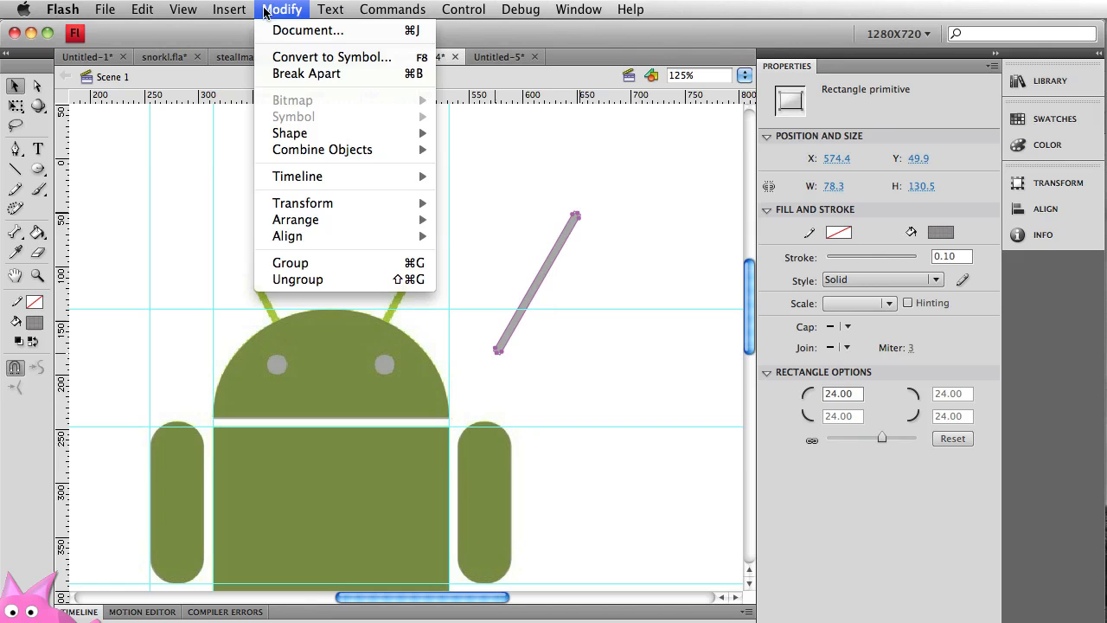
click(306, 73)
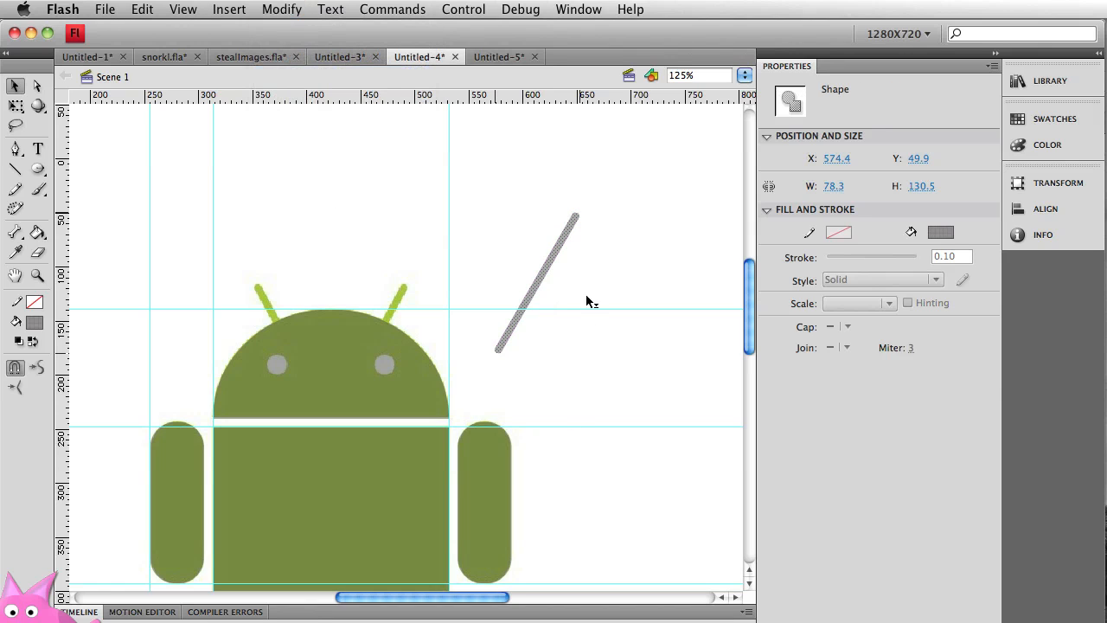
mouse_move(553, 260)
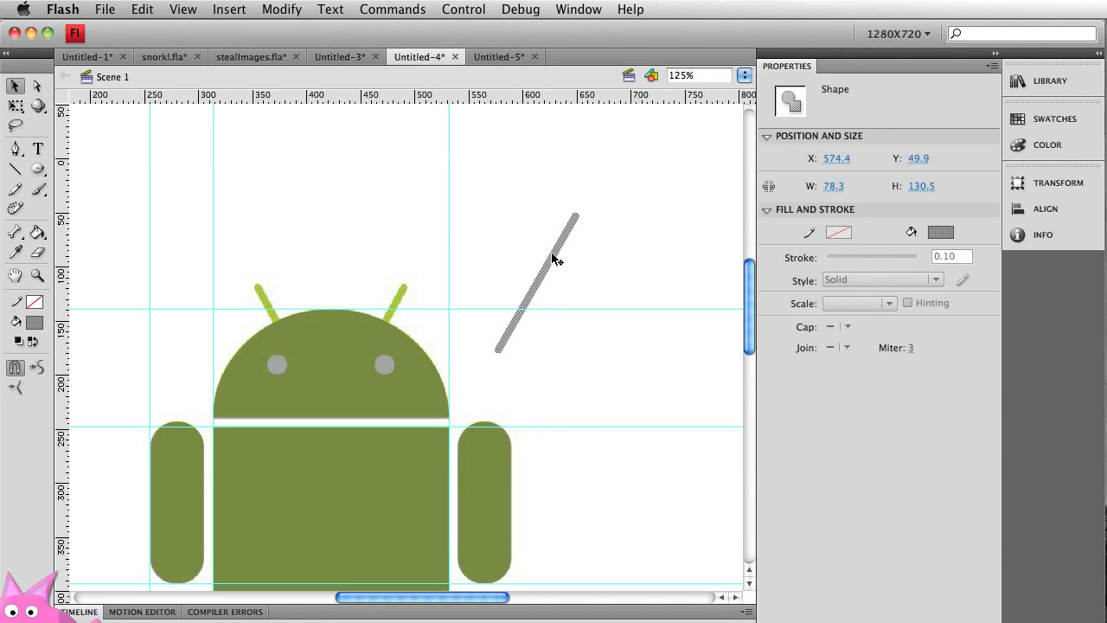
Drag a copy of the rod toward the left antenna.
click(557, 367)
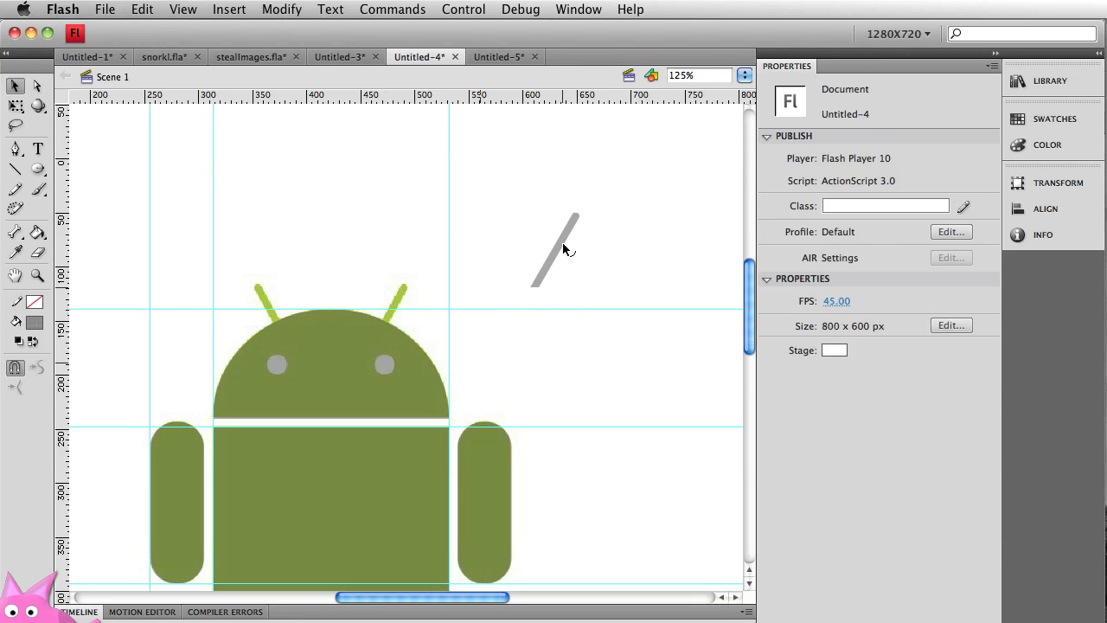
drag(554, 251, 384, 315)
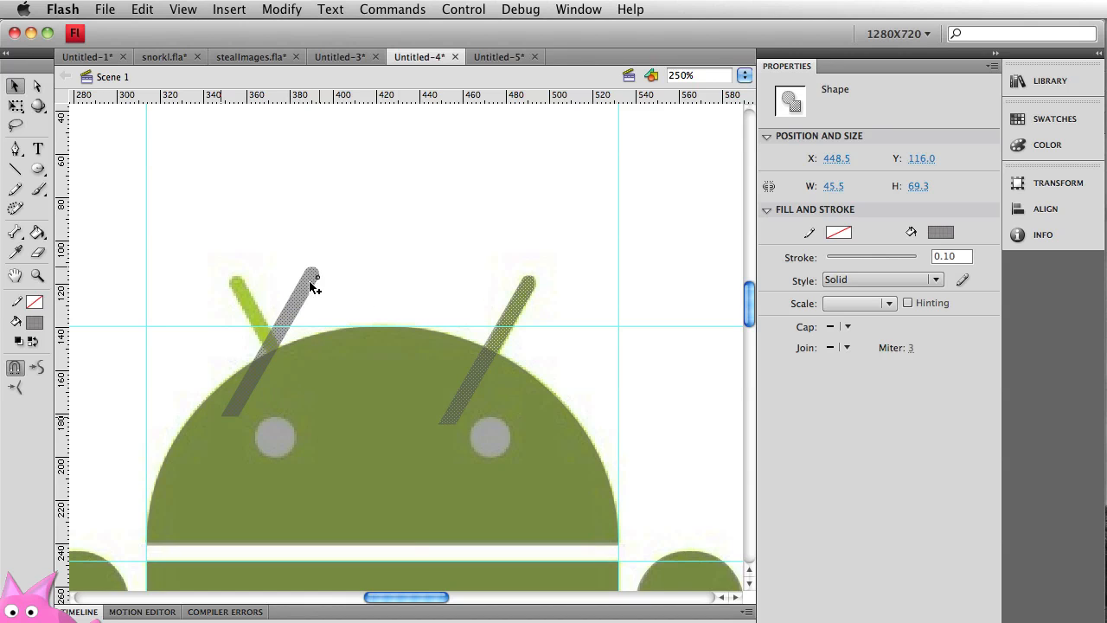
Mirror the copied rod so it lies over the left antenna, then deselect.
drag(311, 285, 228, 285)
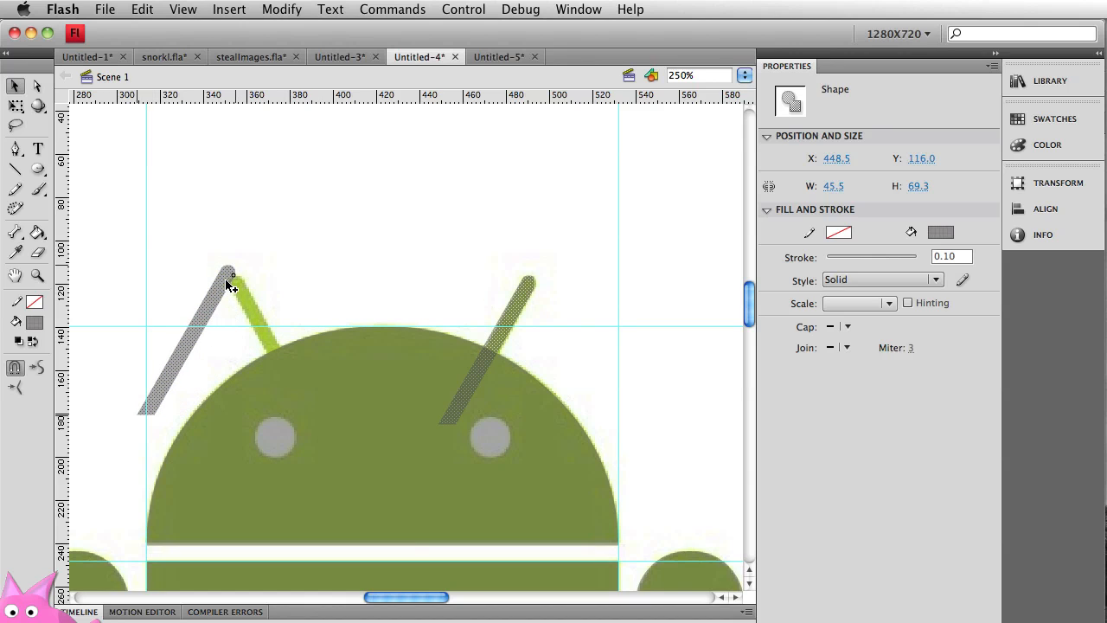
click(281, 10)
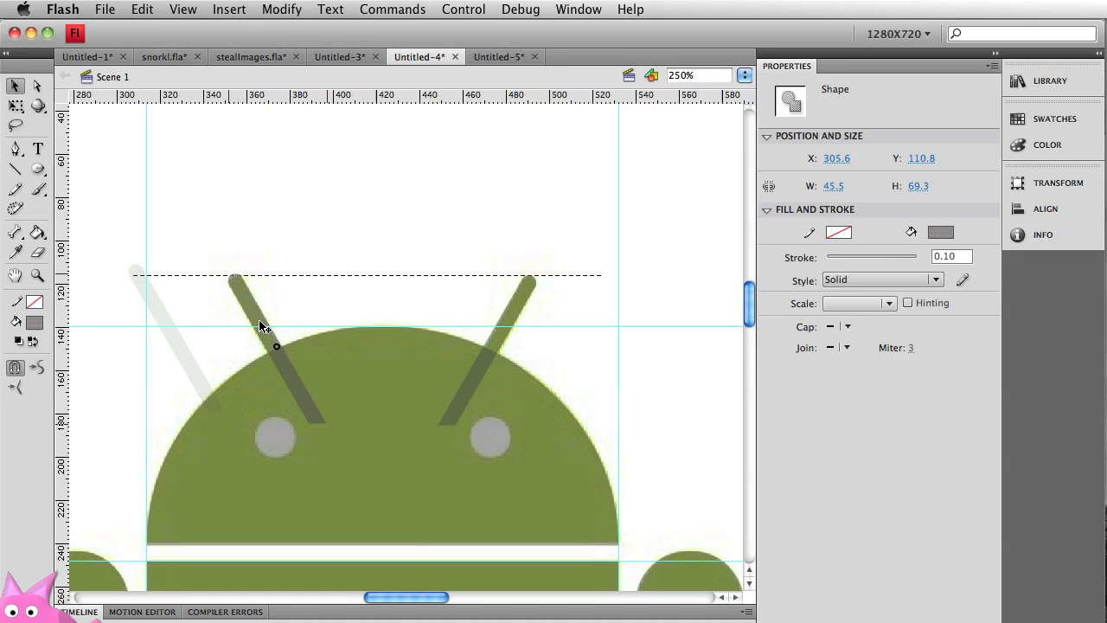
click(398, 325)
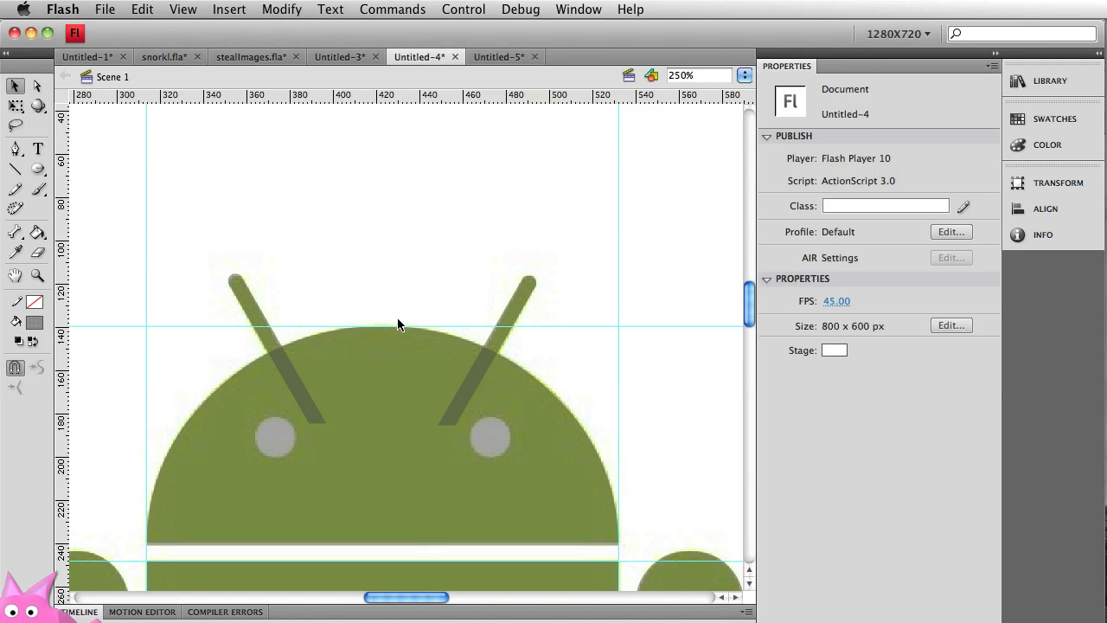
mouse_move(305, 387)
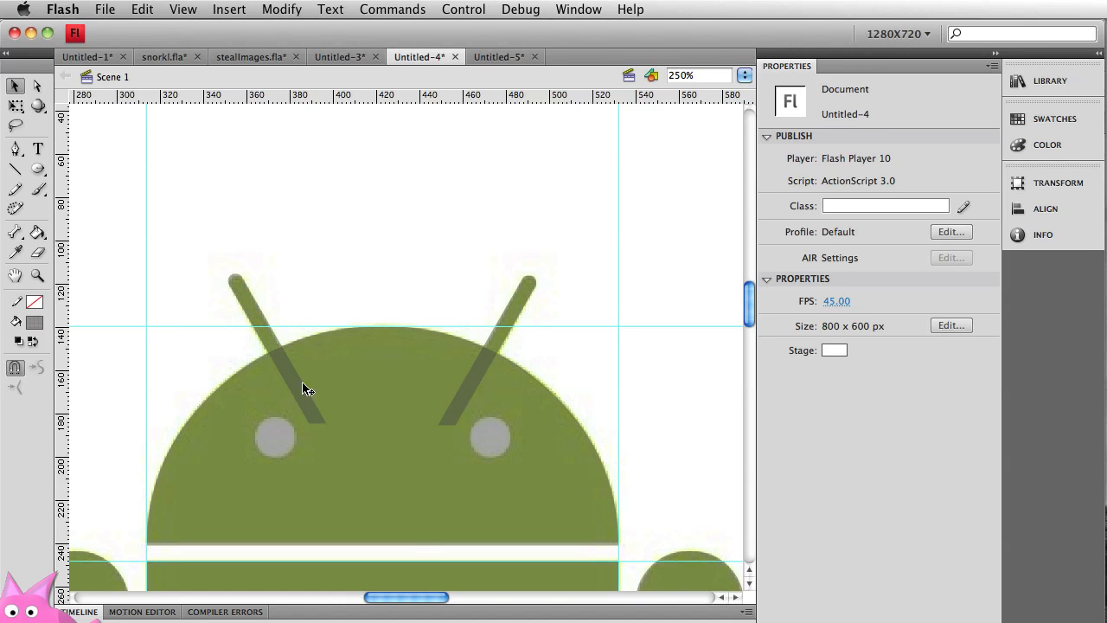
mouse_move(533, 417)
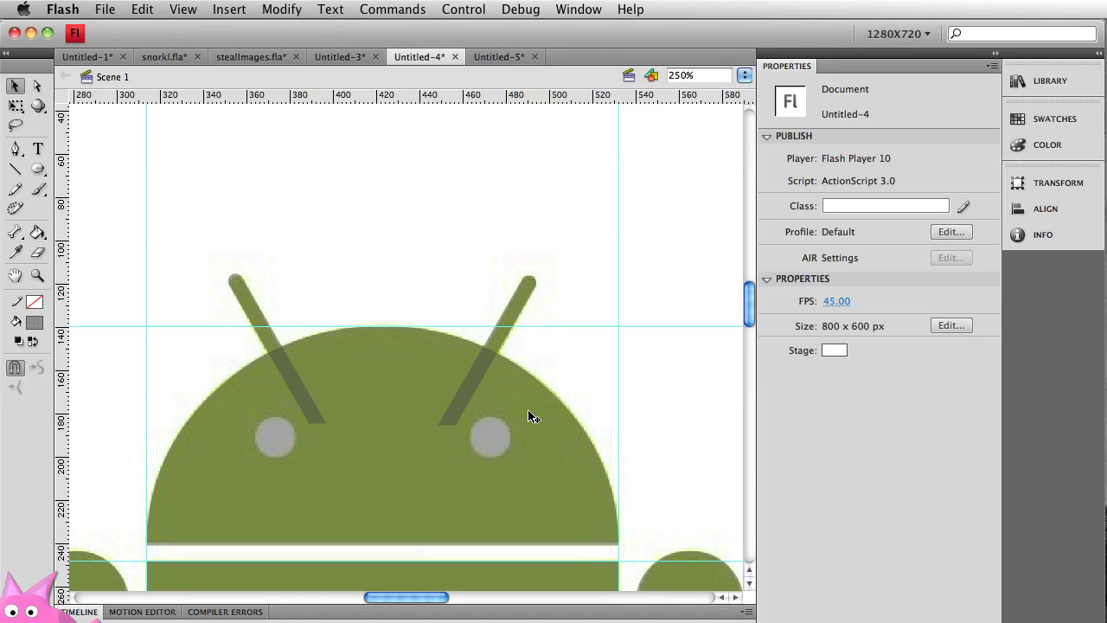
mouse_move(242, 291)
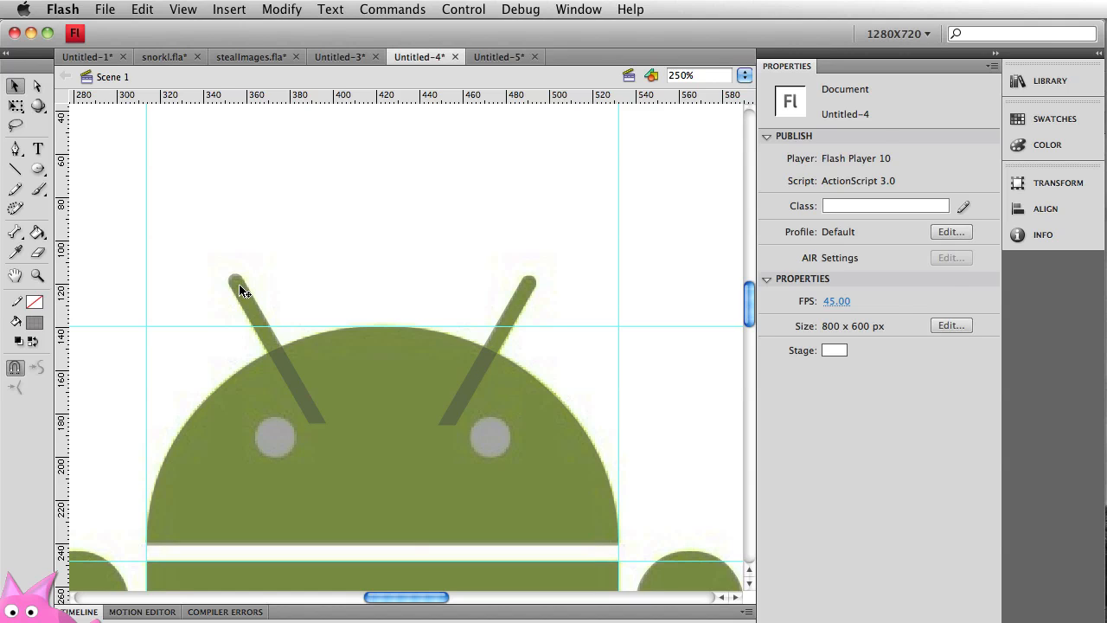
Union the dome and both antenna rods into one drawing object.
click(519, 308)
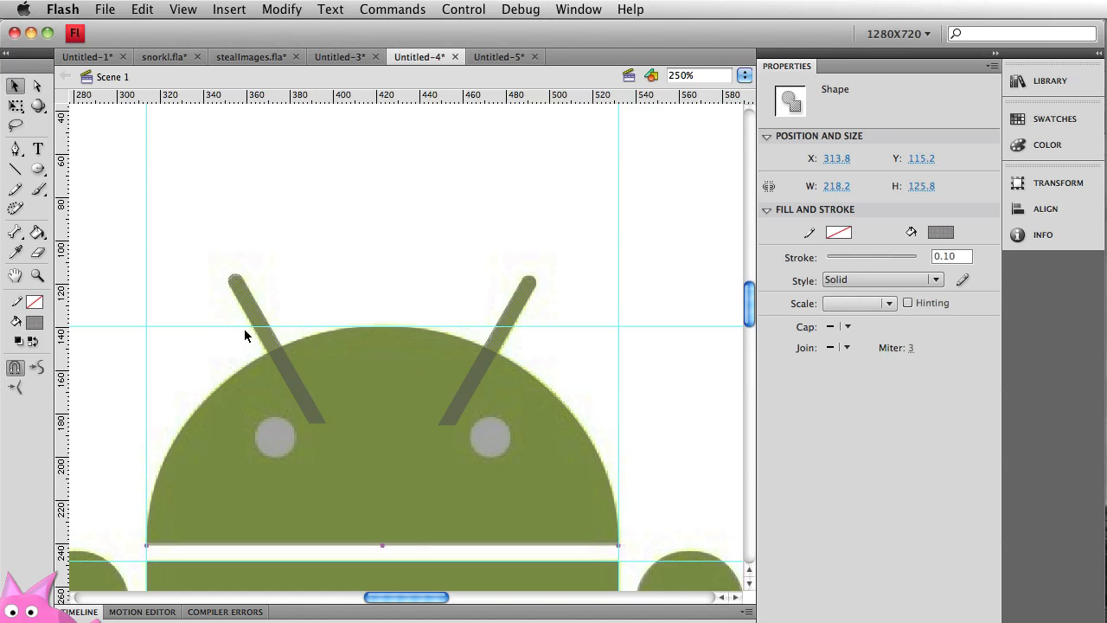
mouse_move(148, 168)
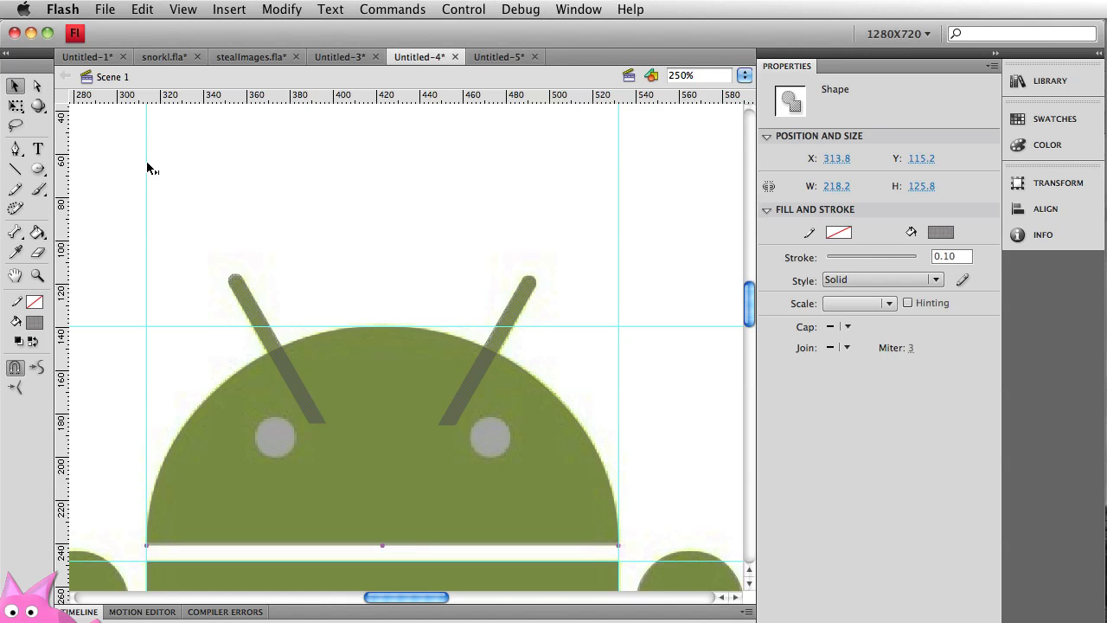
click(280, 10)
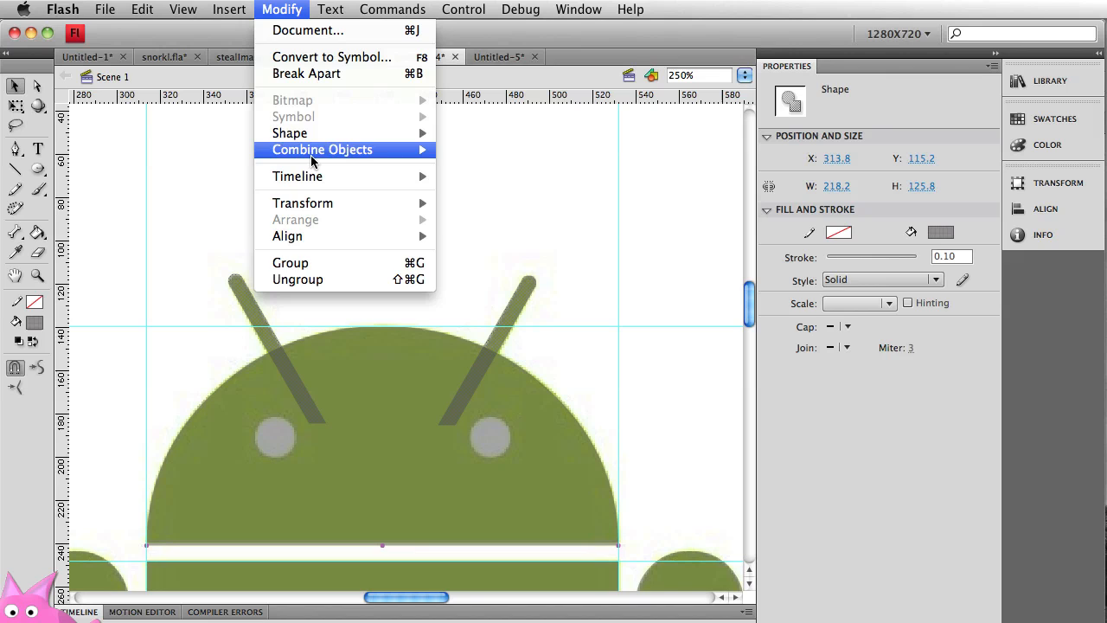
mouse_move(322, 149)
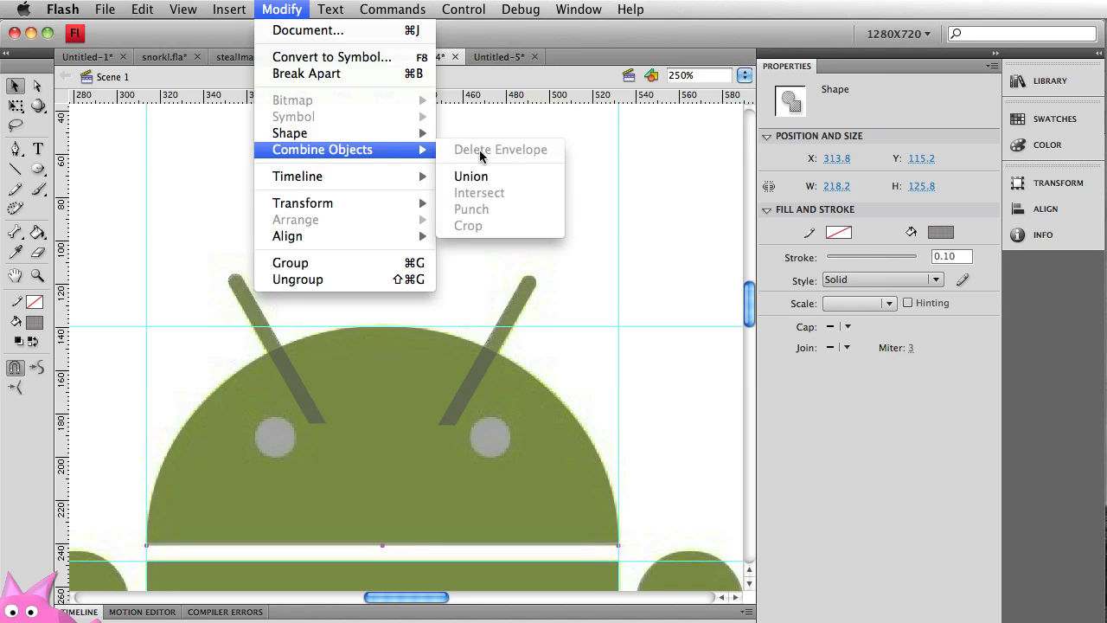
click(470, 177)
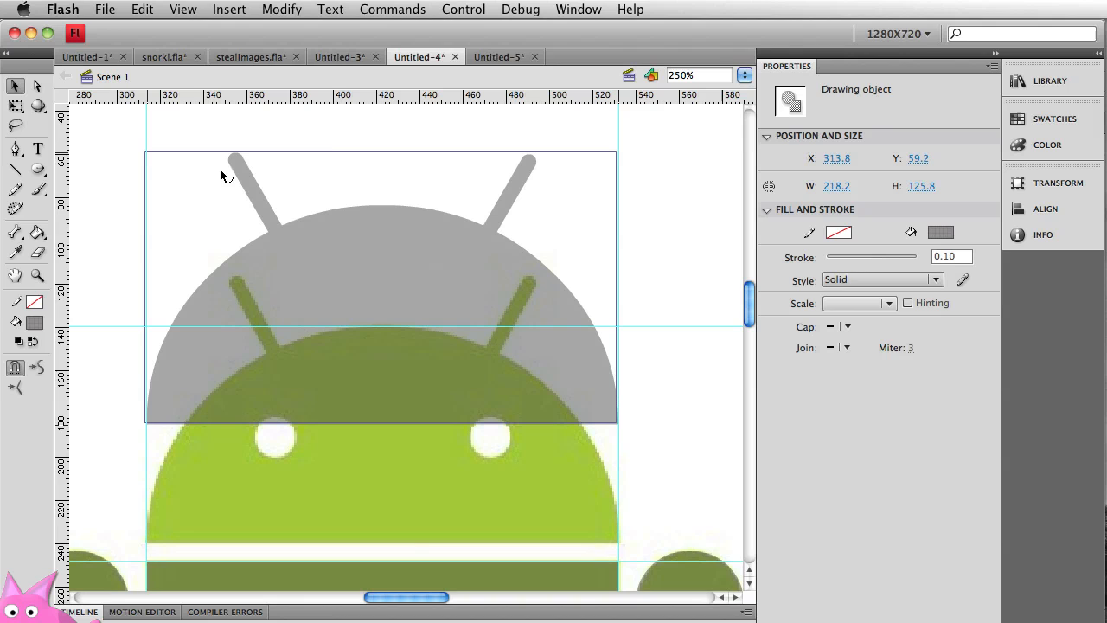
mouse_move(575, 319)
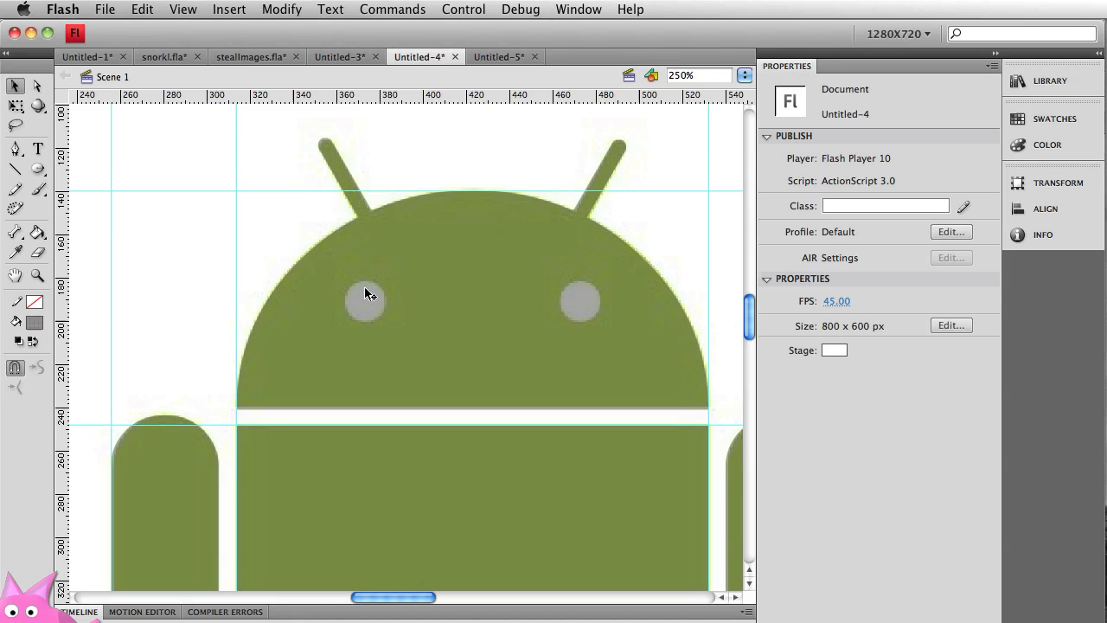
mouse_move(366, 287)
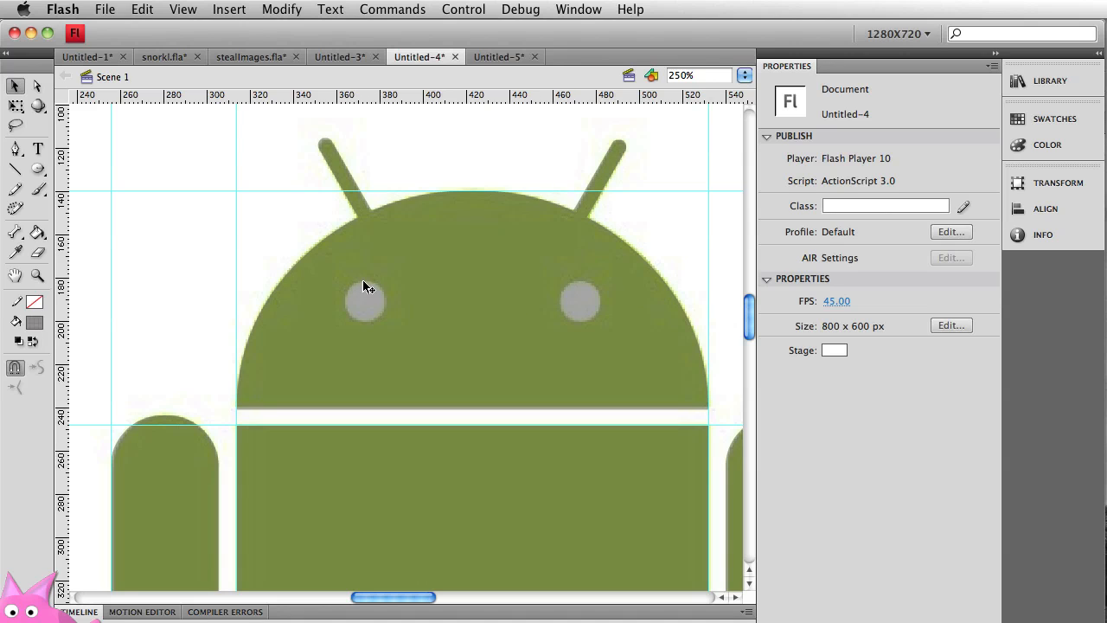
Zoom in closely on the Android's left eye.
click(34, 324)
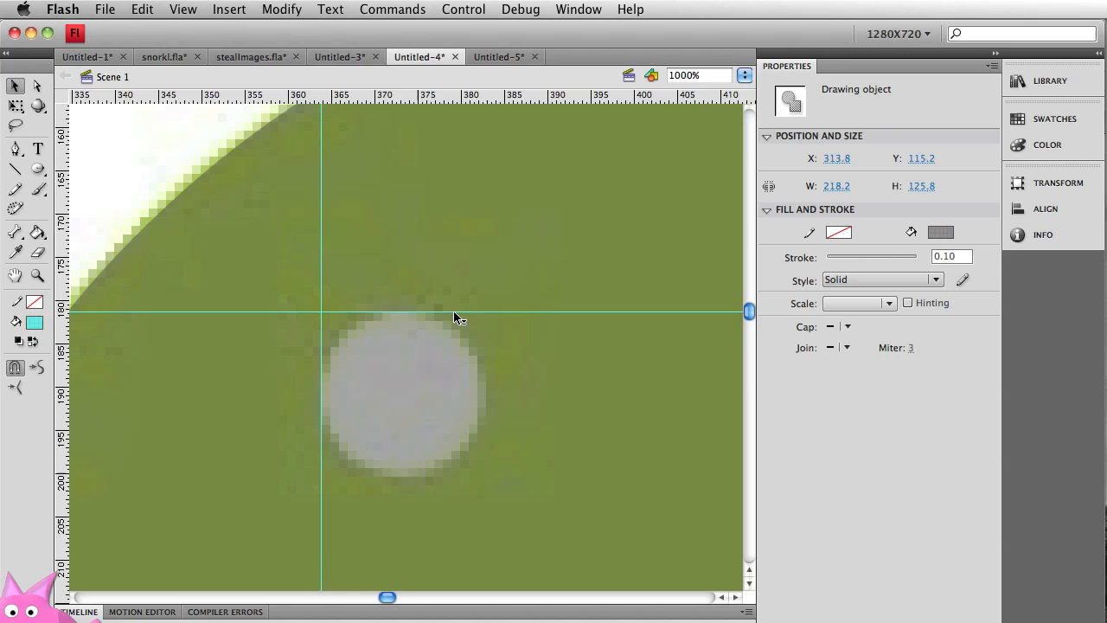
mouse_move(39, 170)
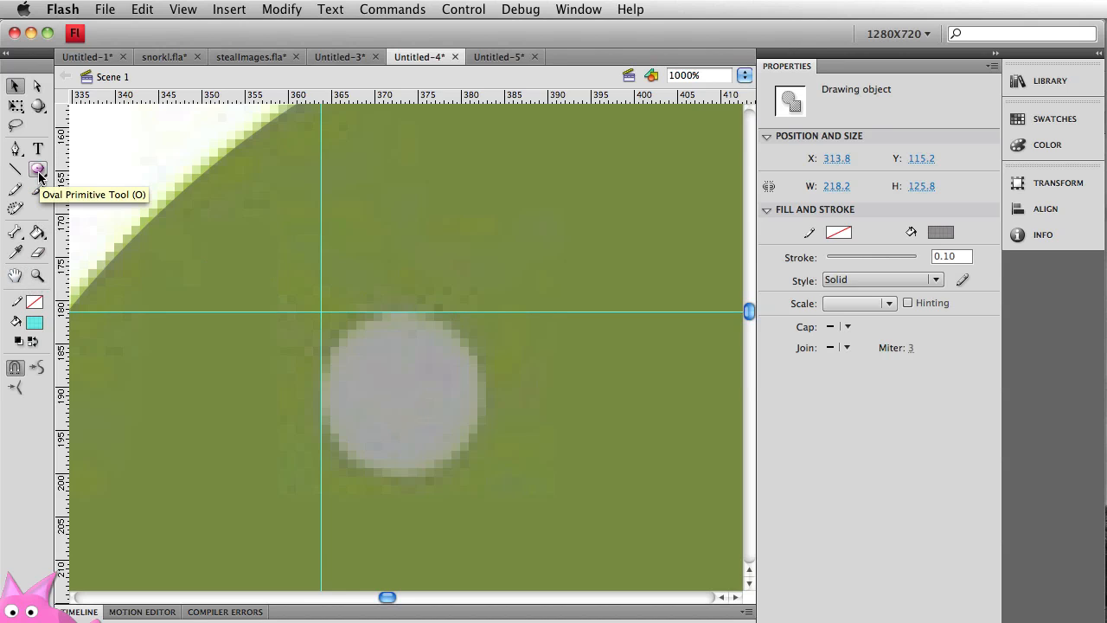
mouse_move(38, 184)
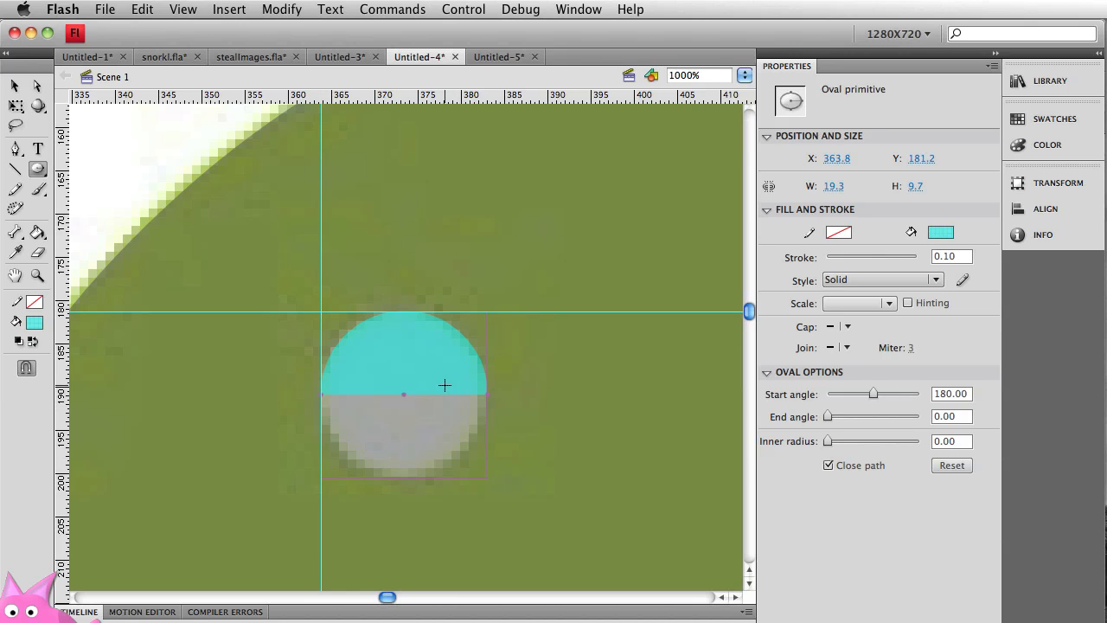
mouse_move(379, 365)
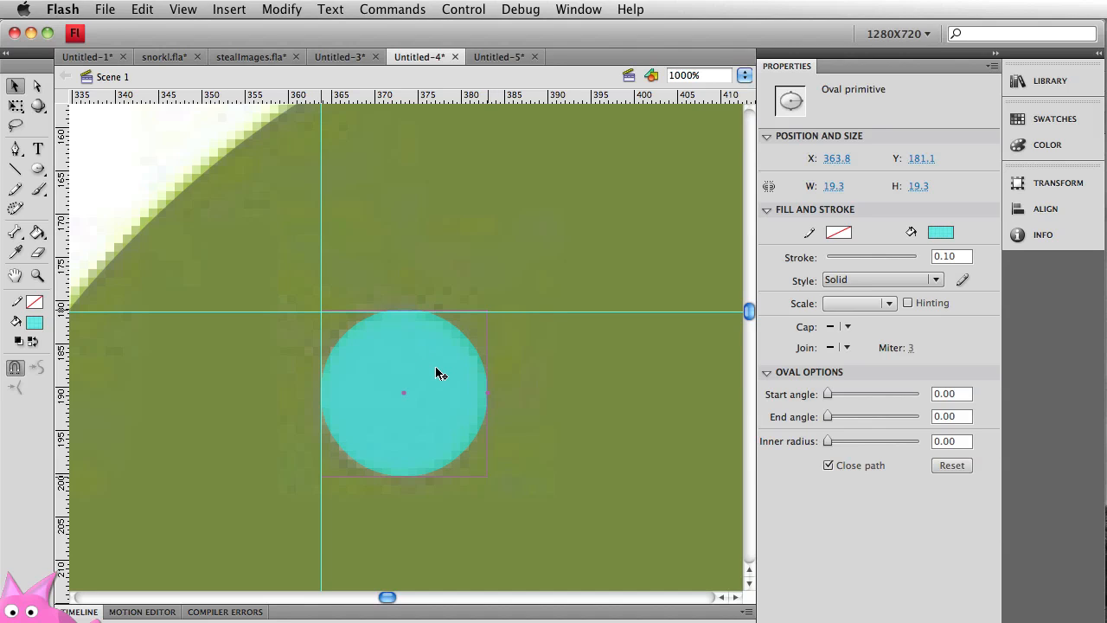
mouse_move(467, 242)
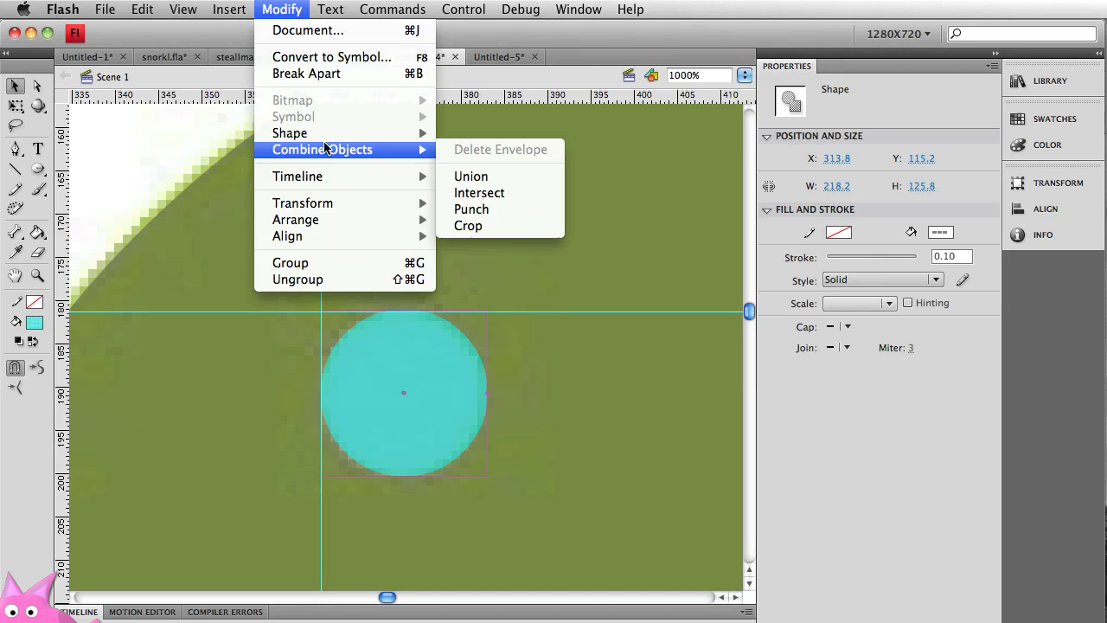
Punch the left and right eye circles out of the head as holes.
click(471, 176)
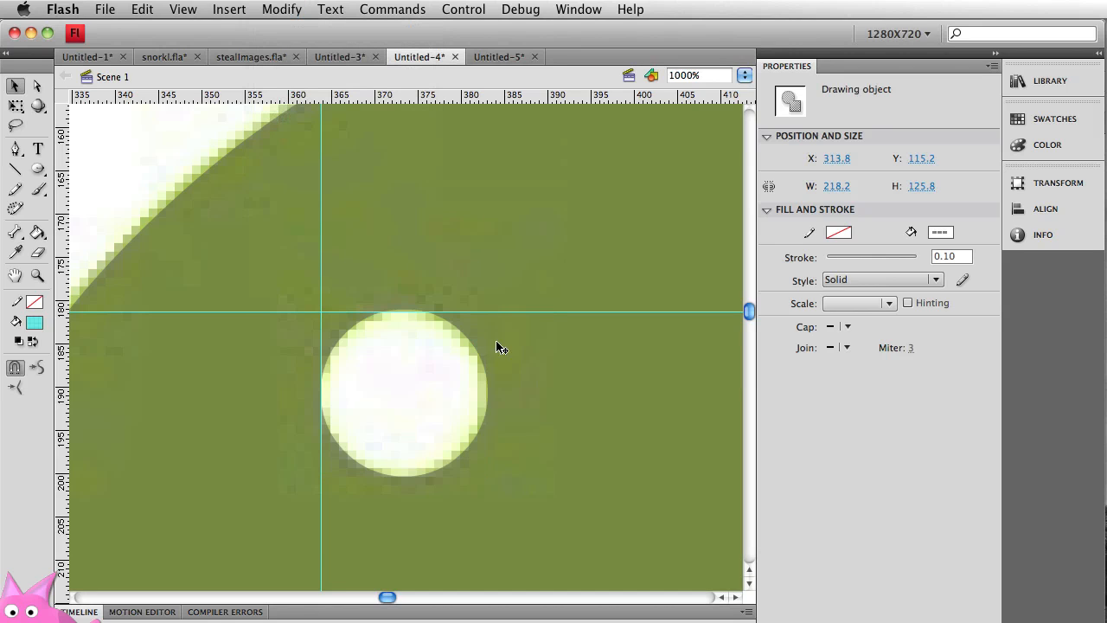
mouse_move(529, 445)
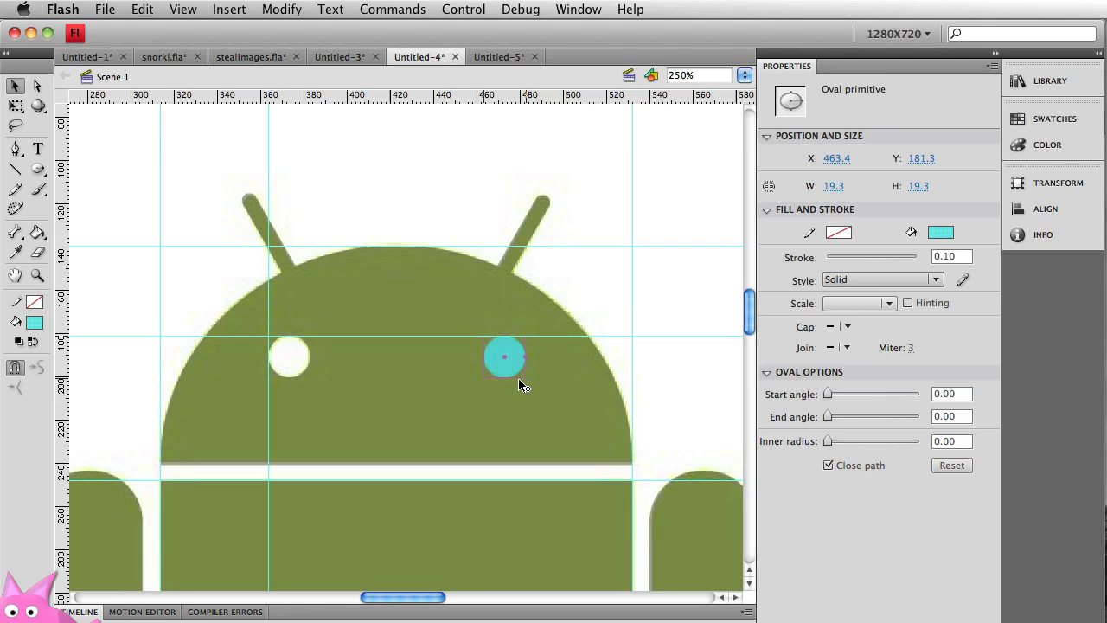
mouse_move(457, 312)
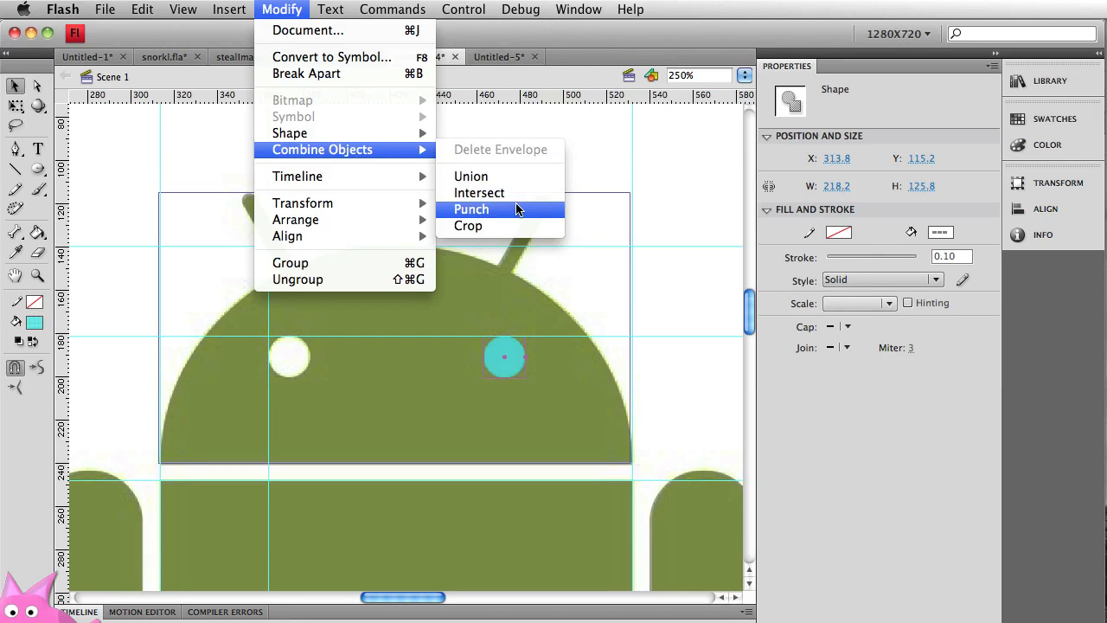
click(470, 207)
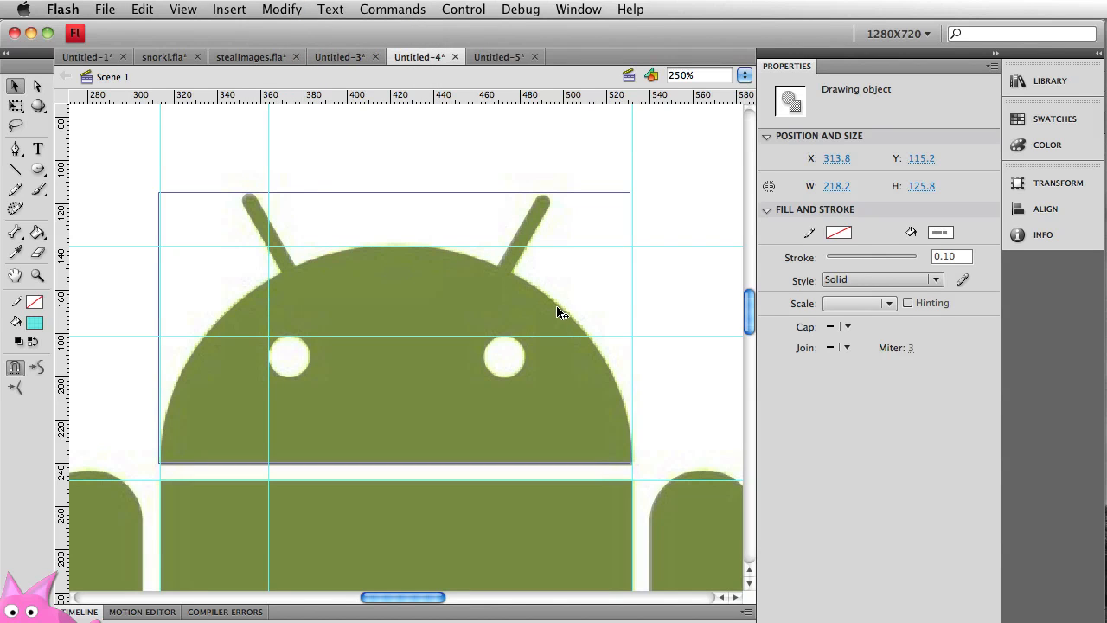
mouse_move(609, 301)
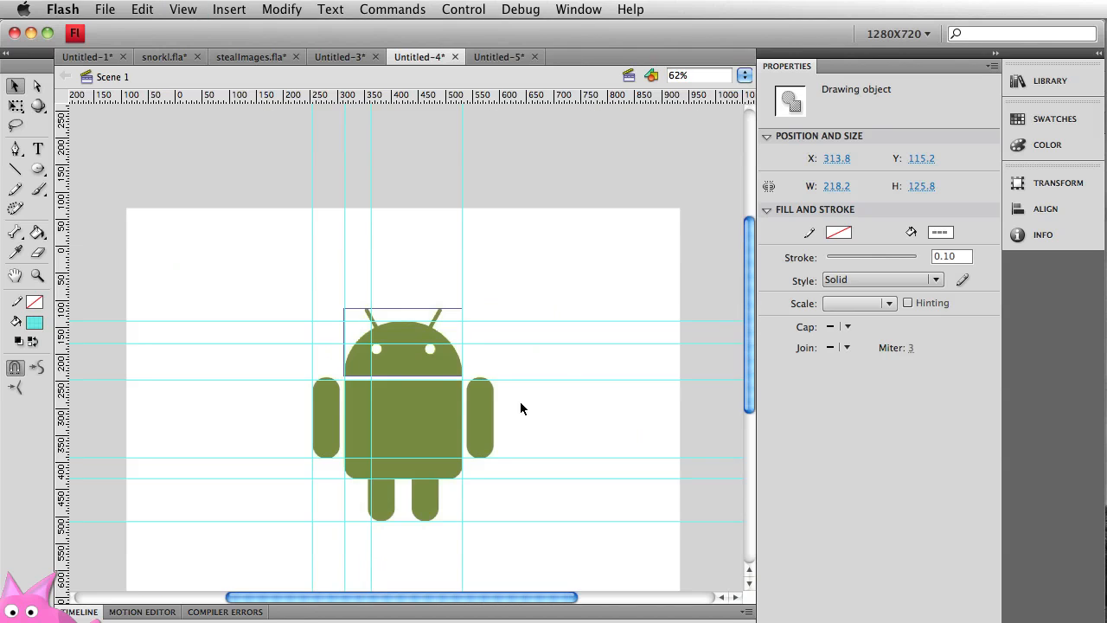
mouse_move(509, 387)
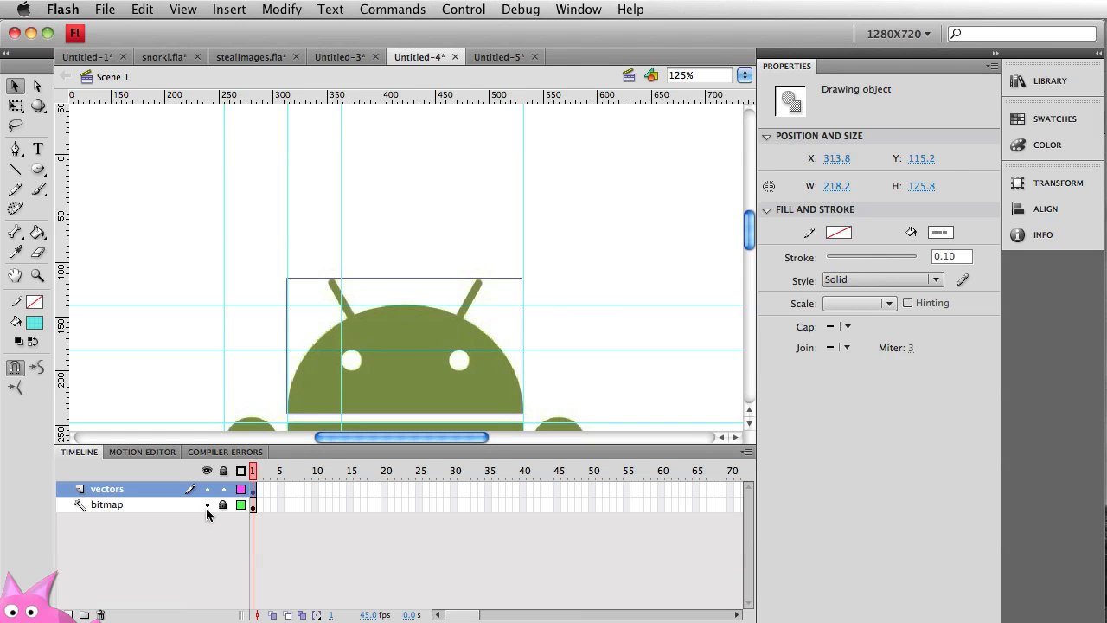
Remove the bitmap tracing layer and hide the guide lines.
right_click(107, 505)
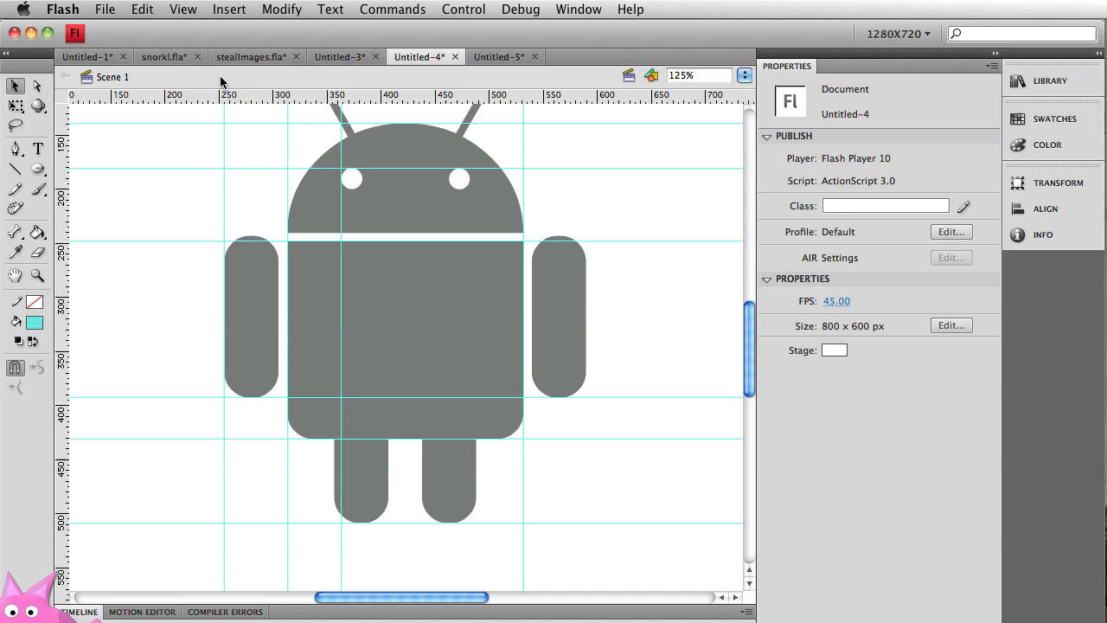
click(183, 10)
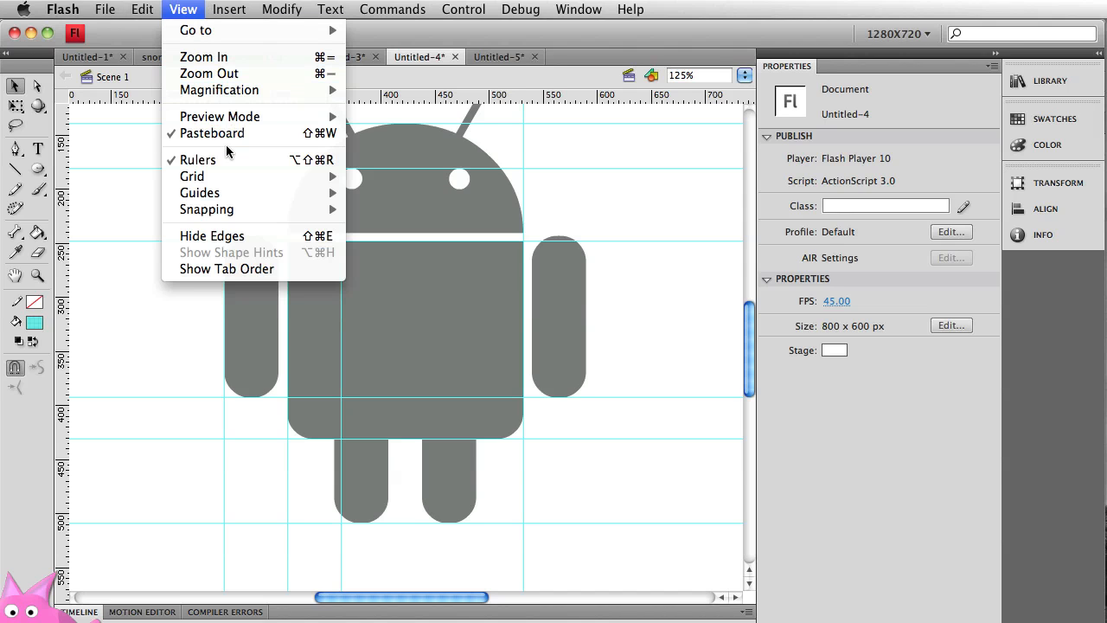
mouse_move(201, 192)
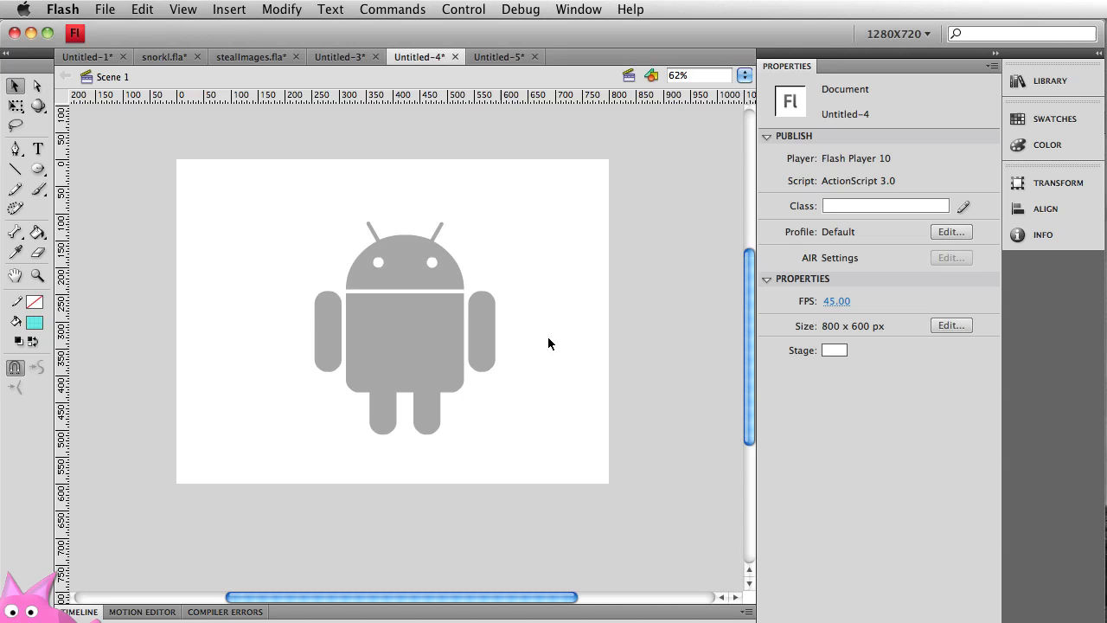
mouse_move(370, 323)
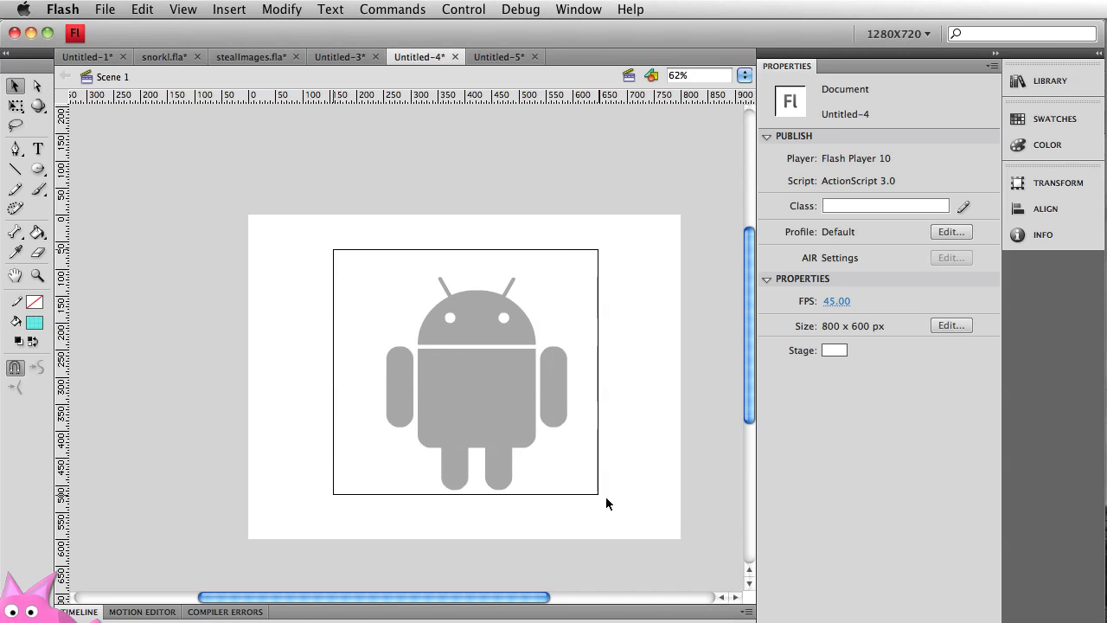
Select the whole Android logo and set its fill colour to black.
click(476, 389)
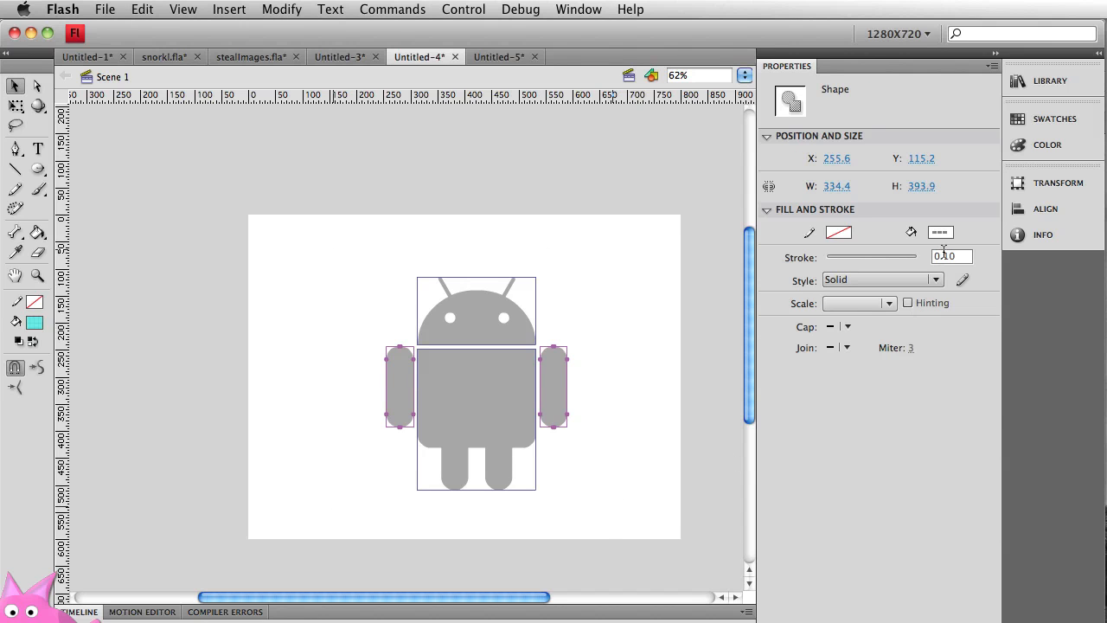
click(941, 232)
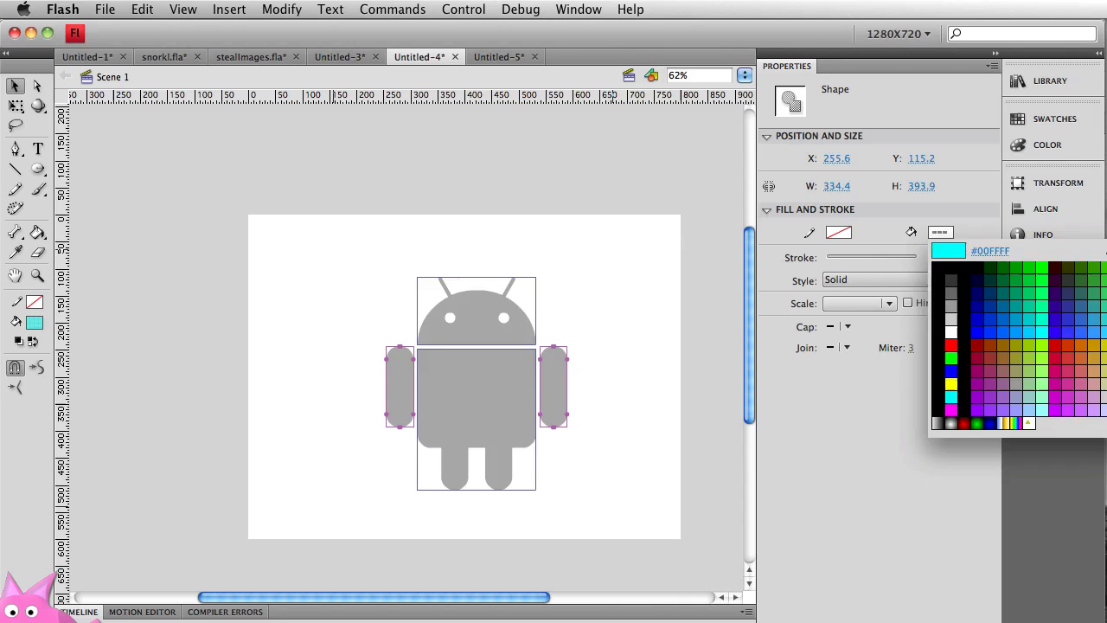
click(1041, 332)
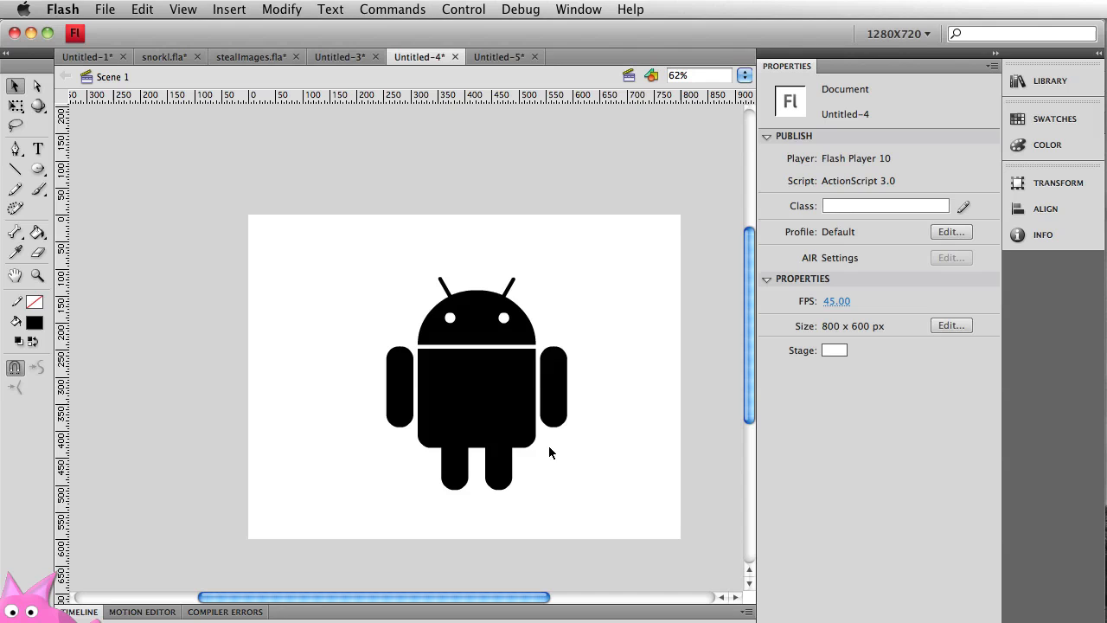
Convert the black logo to a Movie Clip symbol named 'android_logo' and select its stage instance.
click(474, 381)
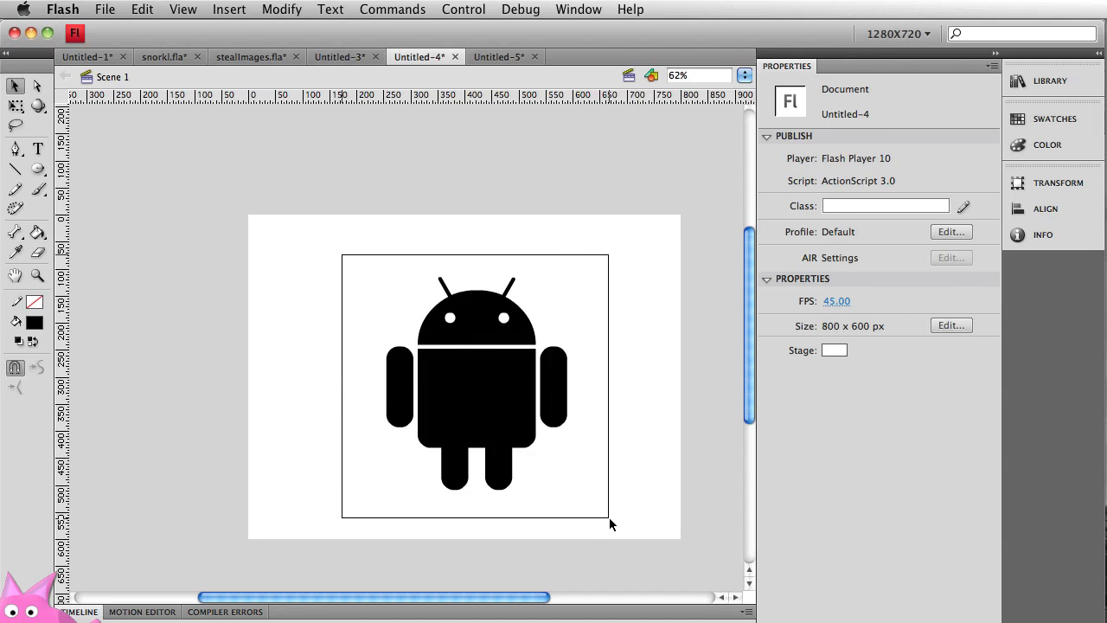
click(475, 381)
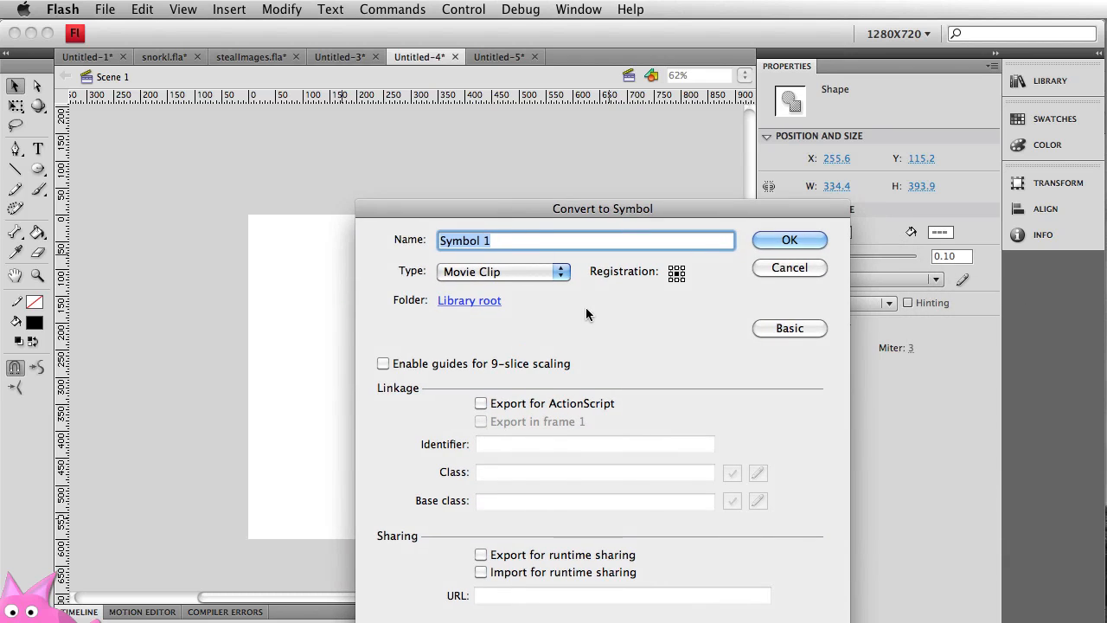
text(android)
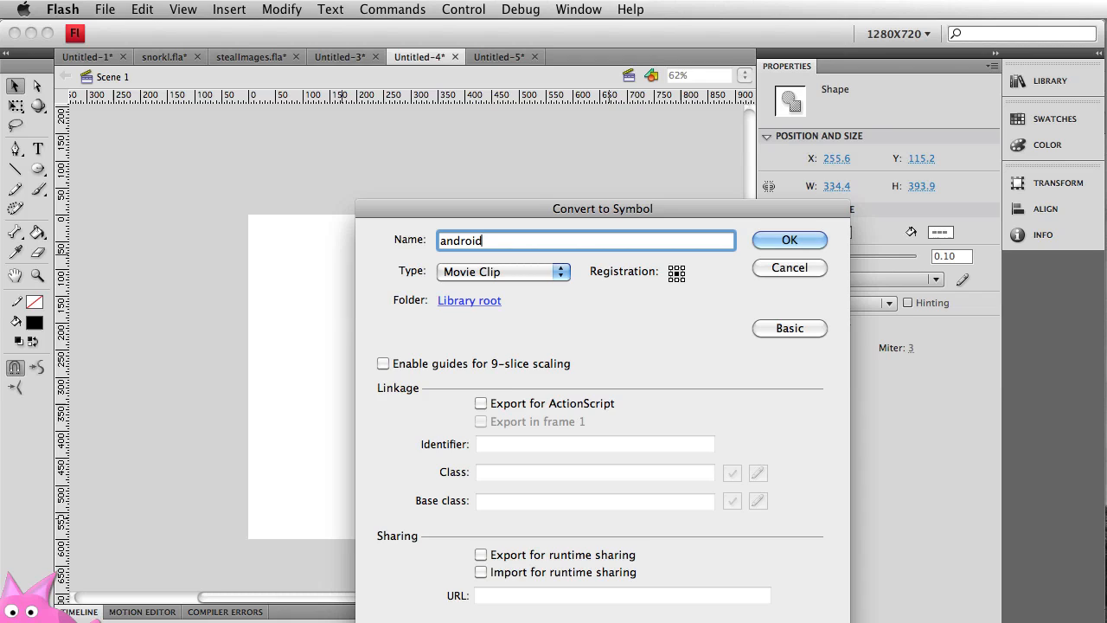
text(_)
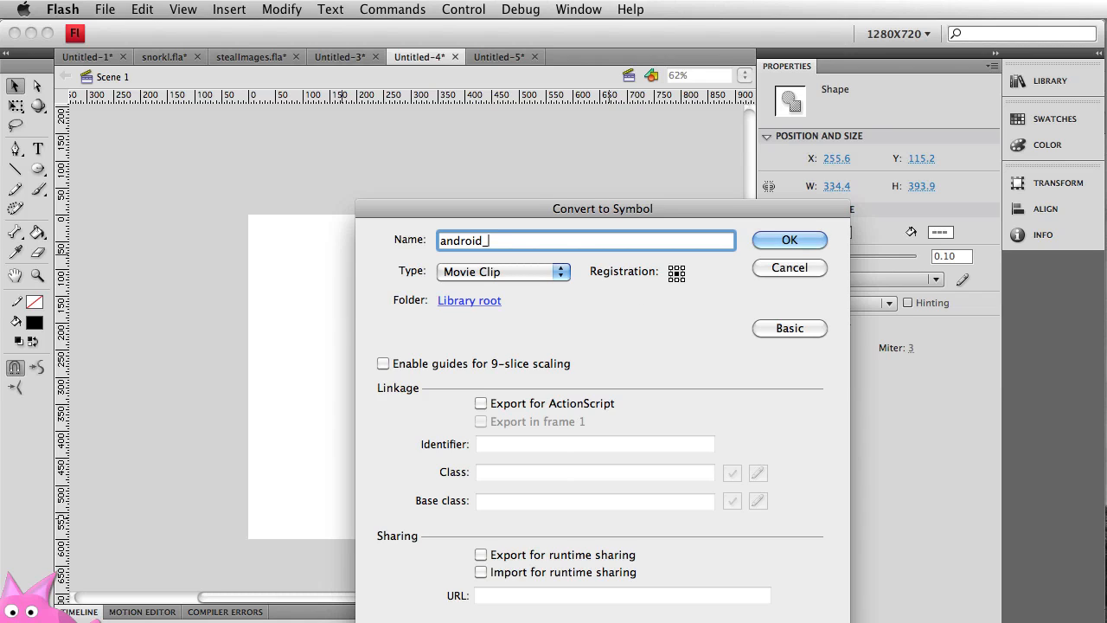
text(logo)
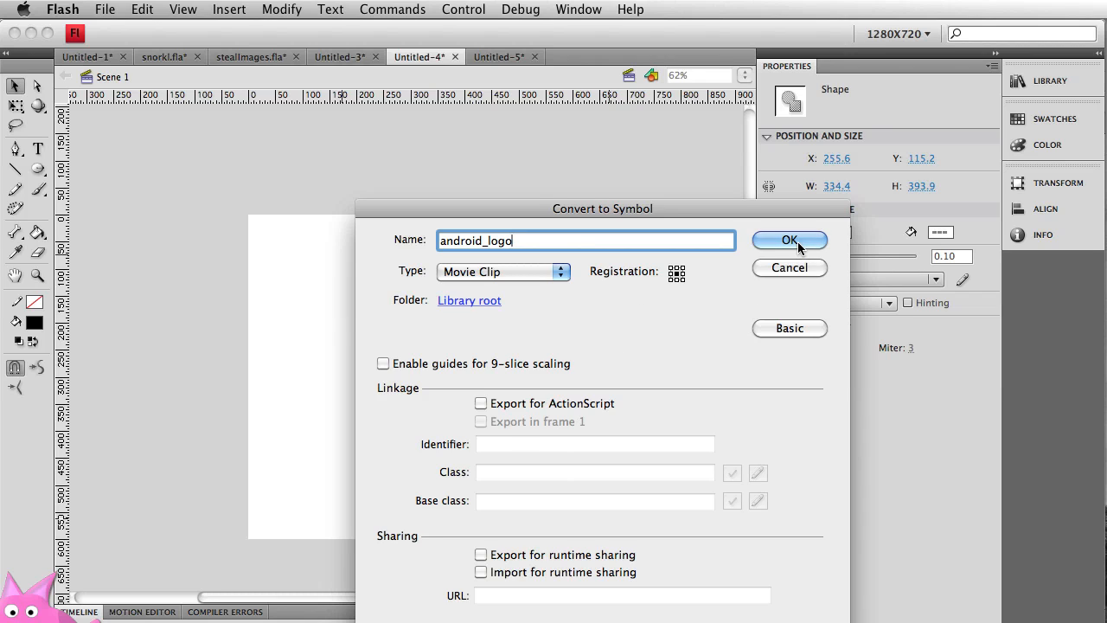
click(788, 239)
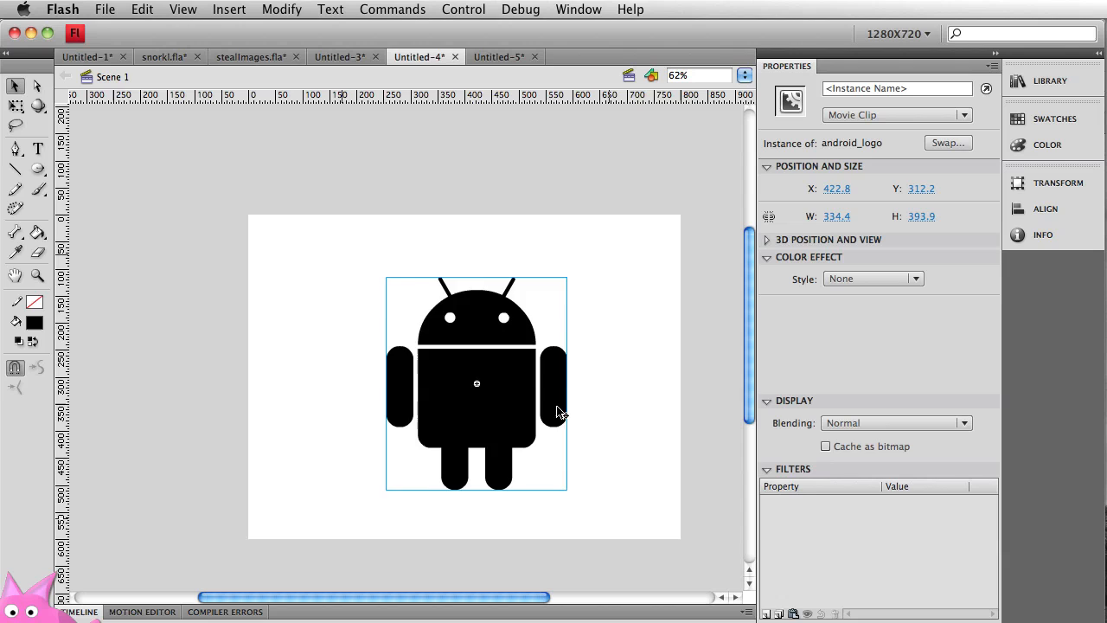
Add two smaller android_logo copies, one upper right and one lower right, then deselect.
drag(477, 384, 354, 381)
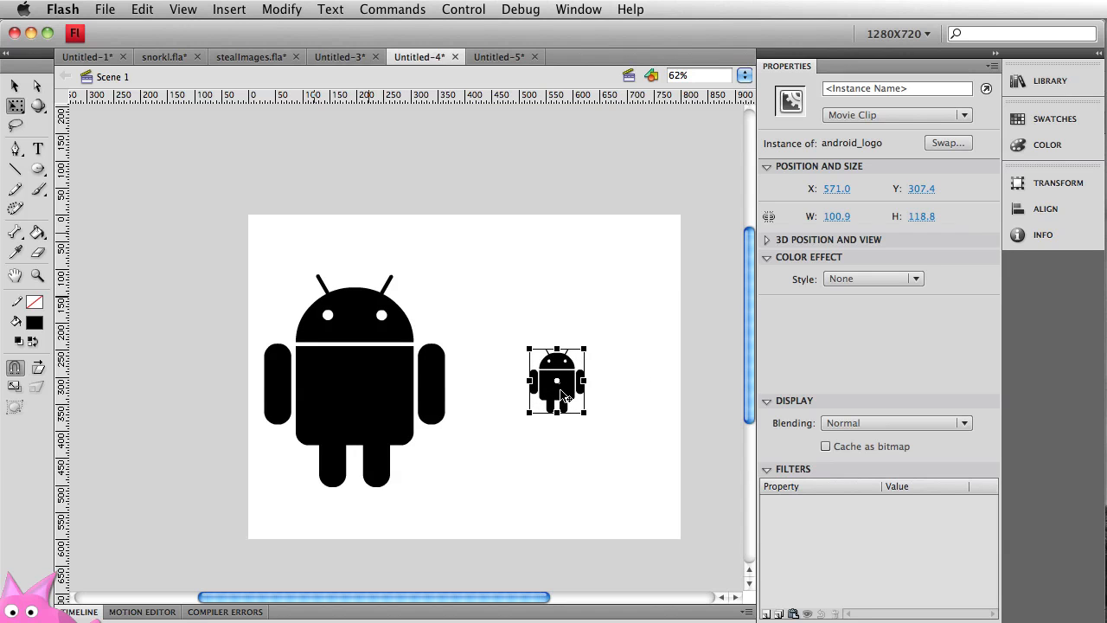
drag(557, 380, 505, 311)
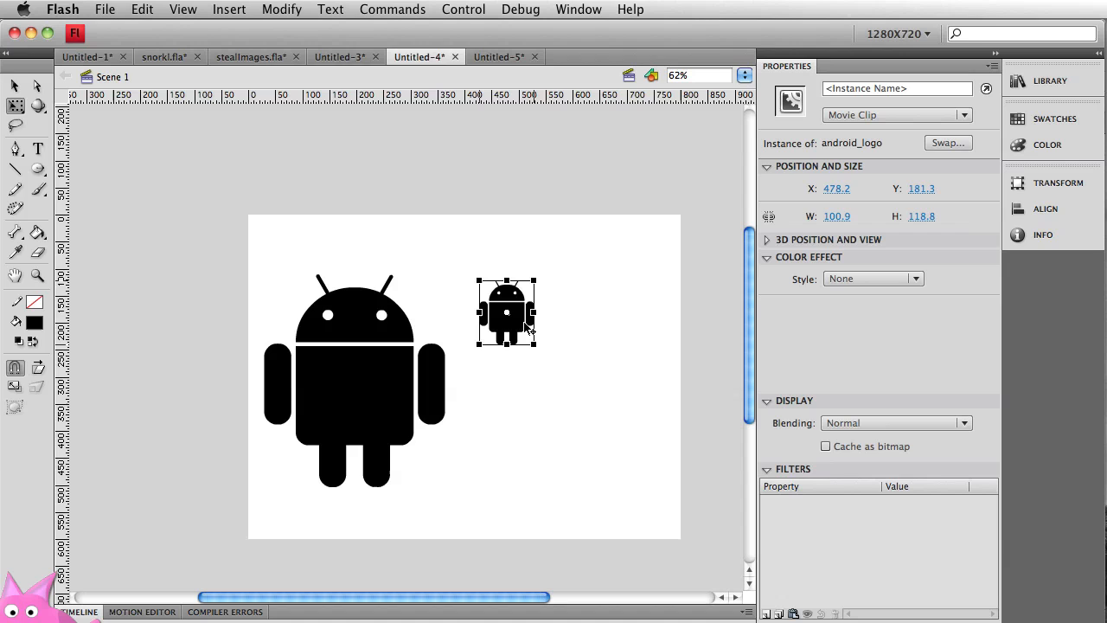
drag(505, 311, 596, 414)
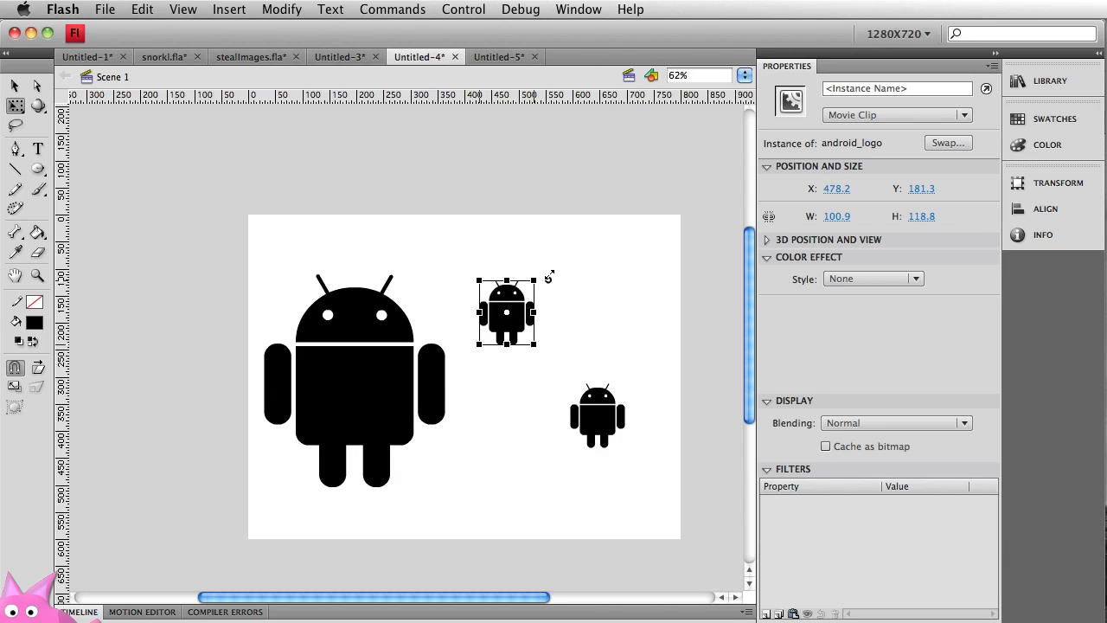
click(424, 372)
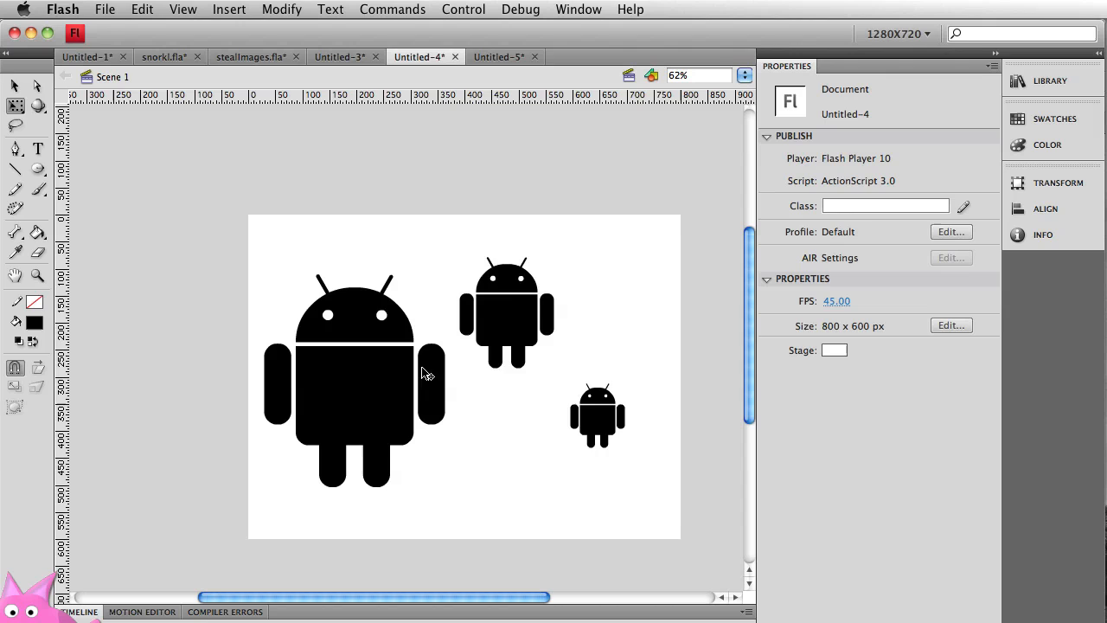
mouse_move(619, 398)
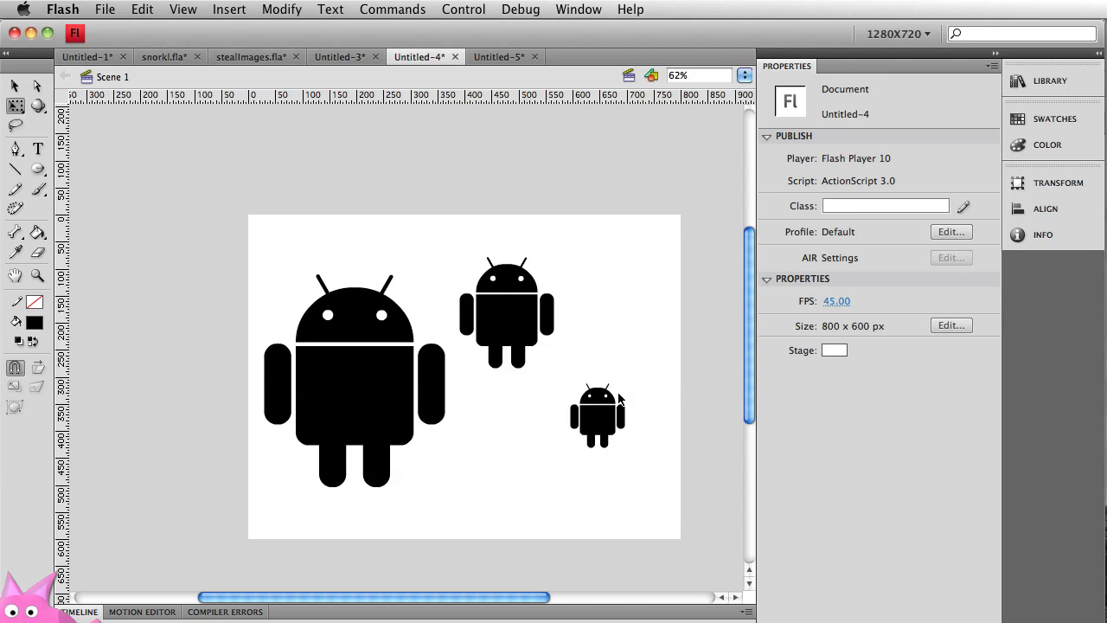
Give the large logo a Tint colour effect in Android green.
click(353, 381)
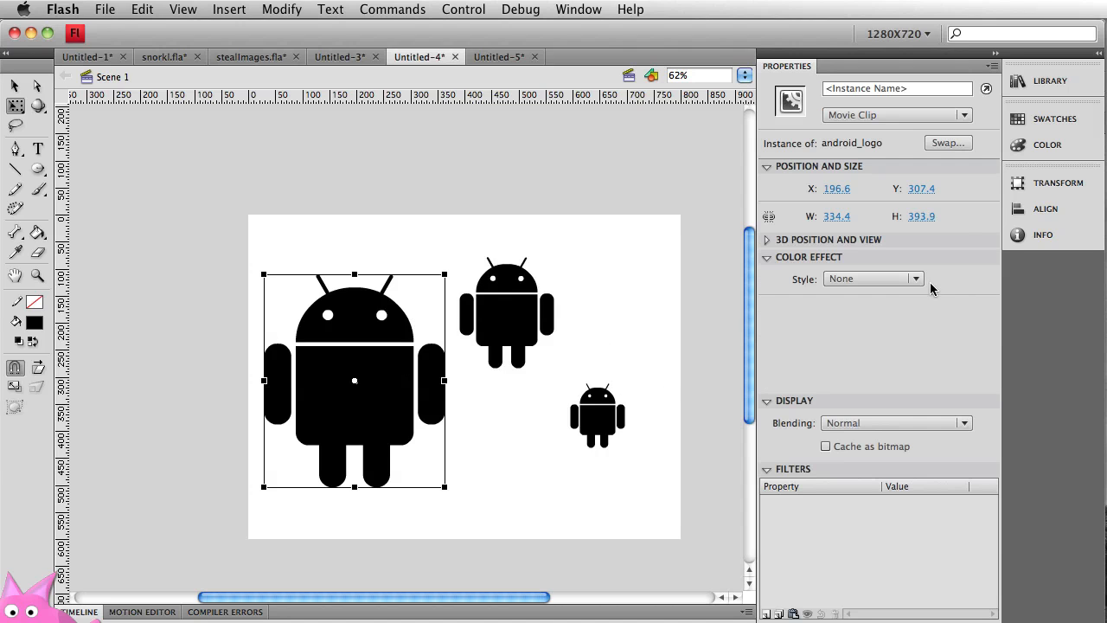
mouse_move(886, 318)
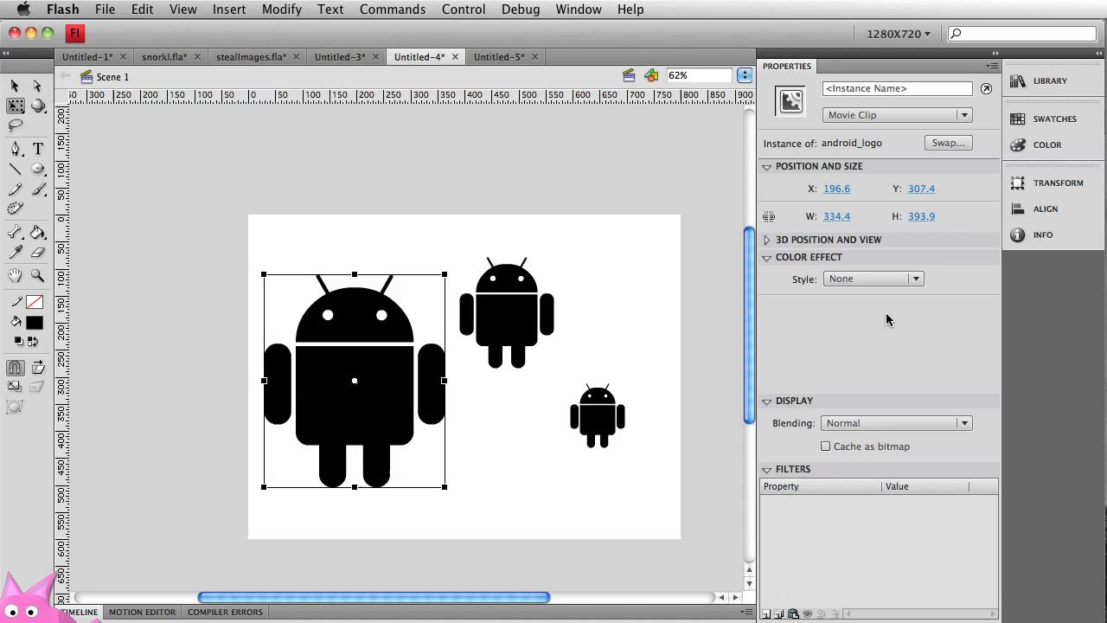
click(872, 277)
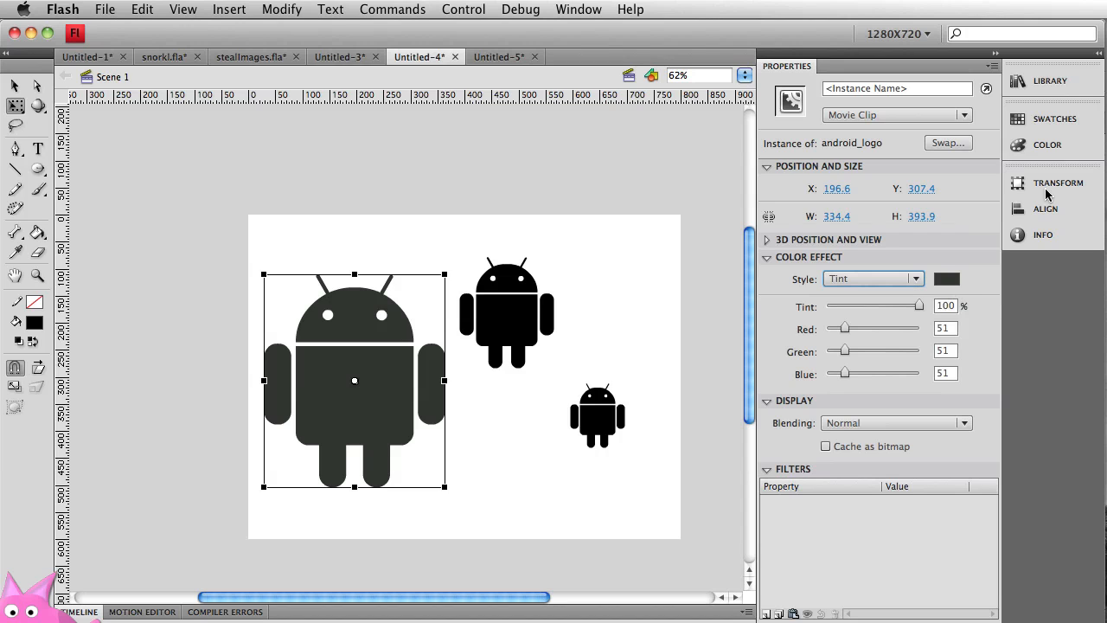
click(1049, 79)
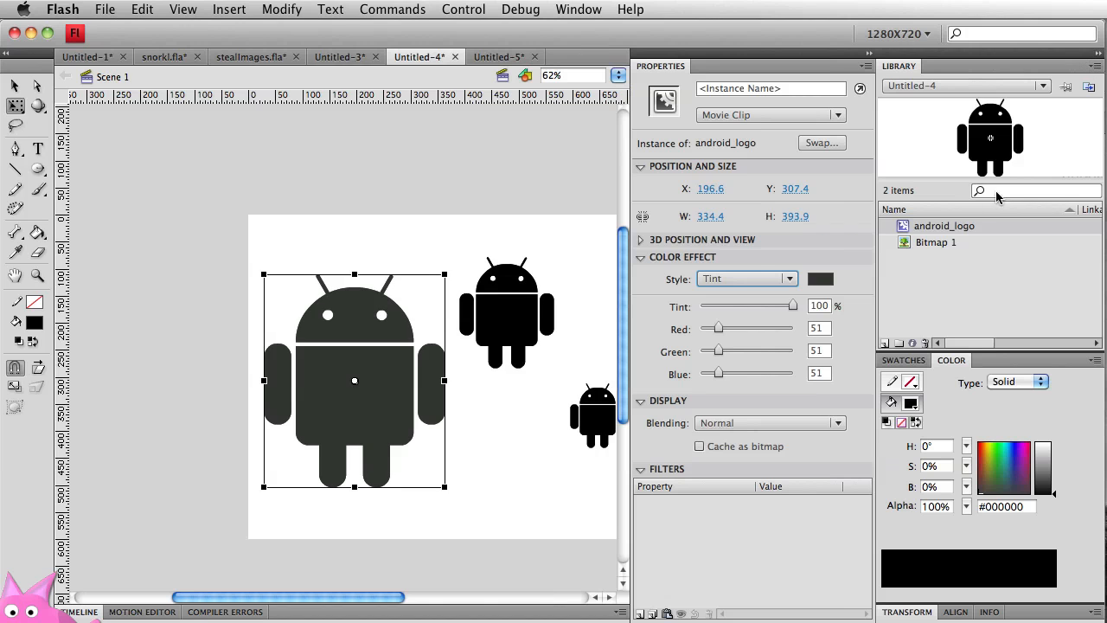
click(820, 278)
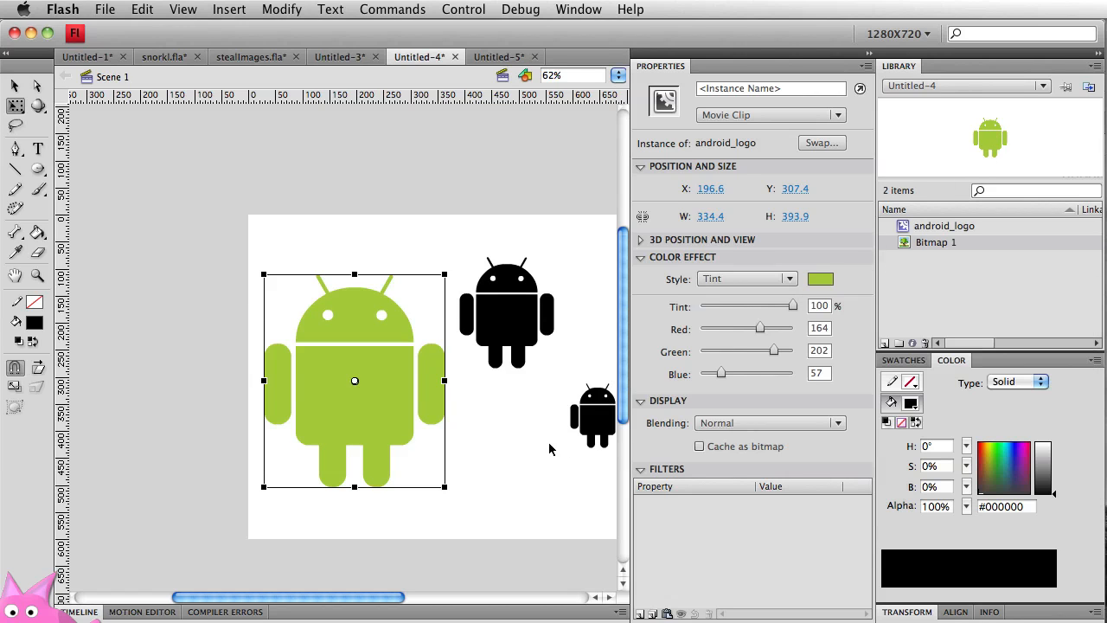
Tint the medium logo blue and the small logo red via Color Effect.
click(505, 312)
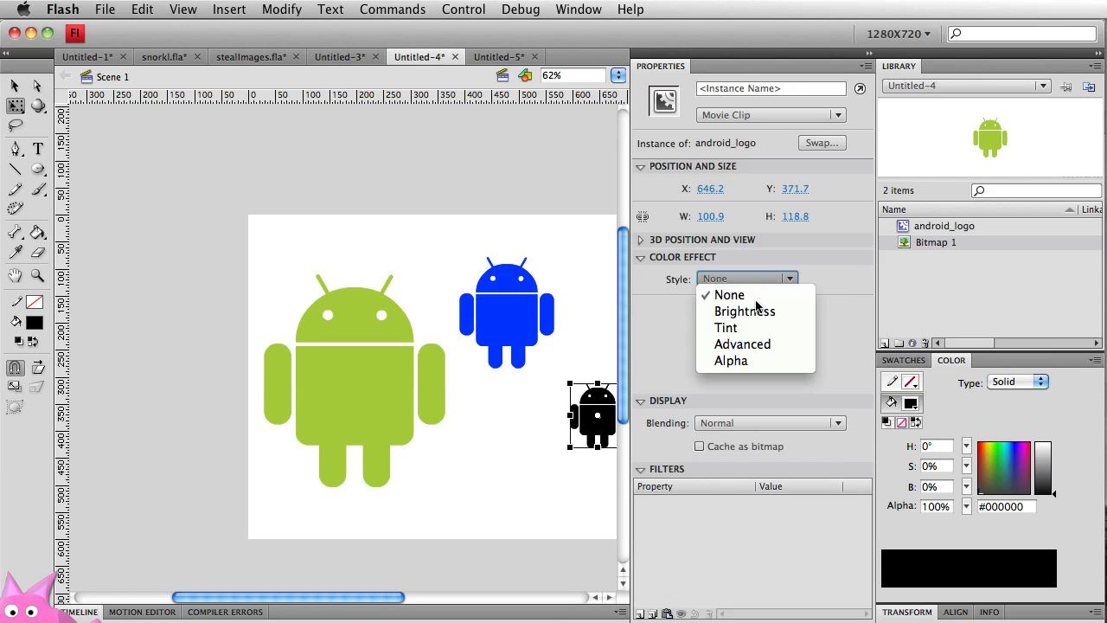
click(727, 327)
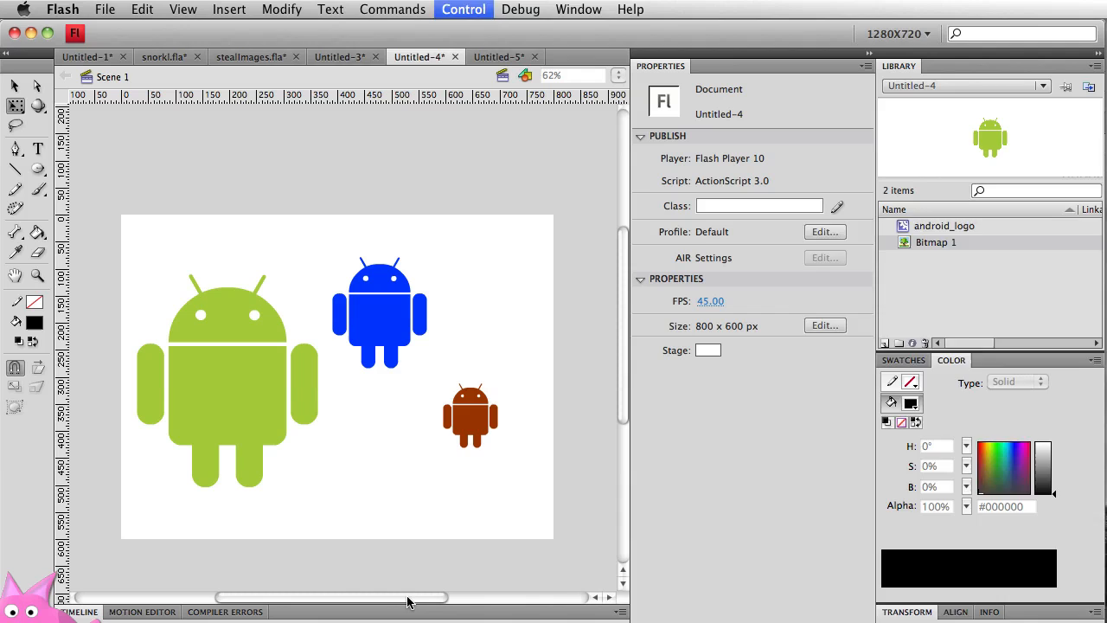
Visit the Control menu, show the Timeline and select the bitmap layer.
click(464, 10)
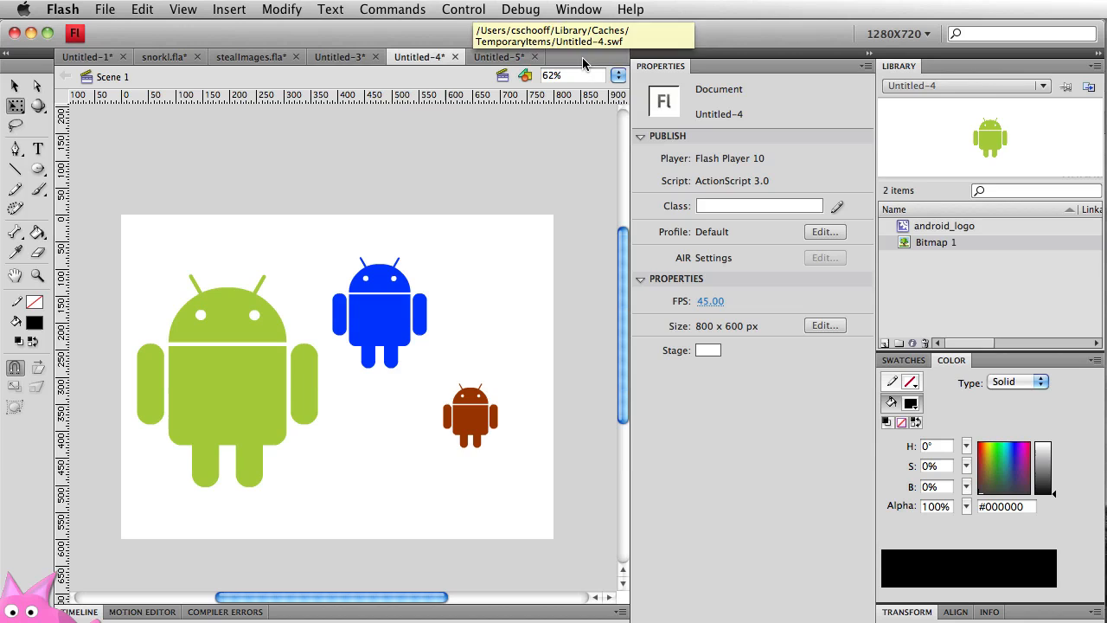
mouse_move(79, 612)
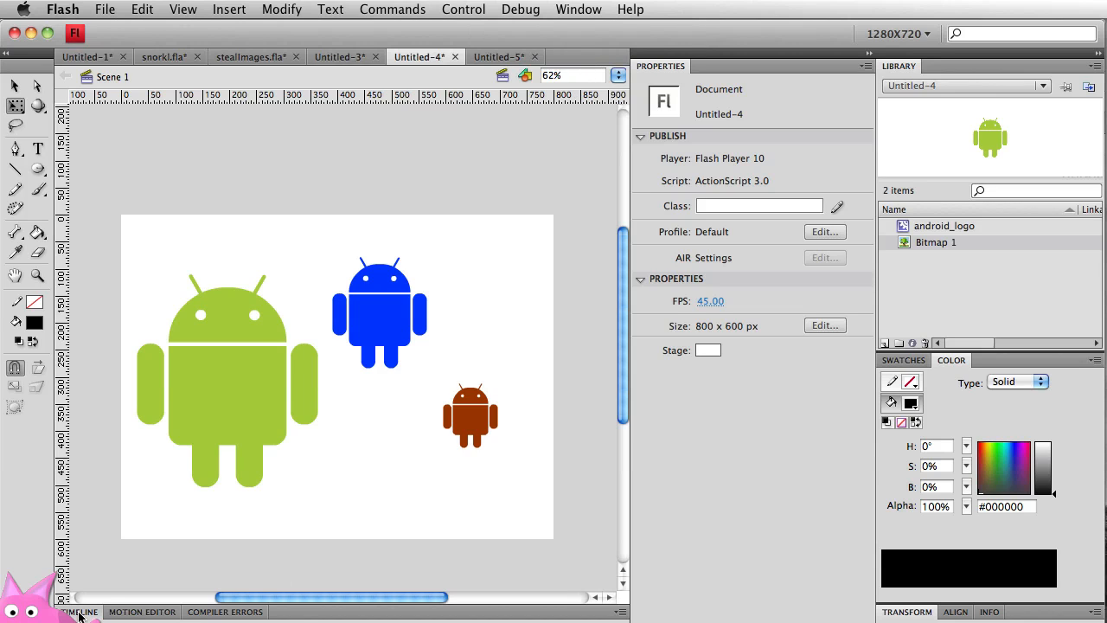
click(78, 613)
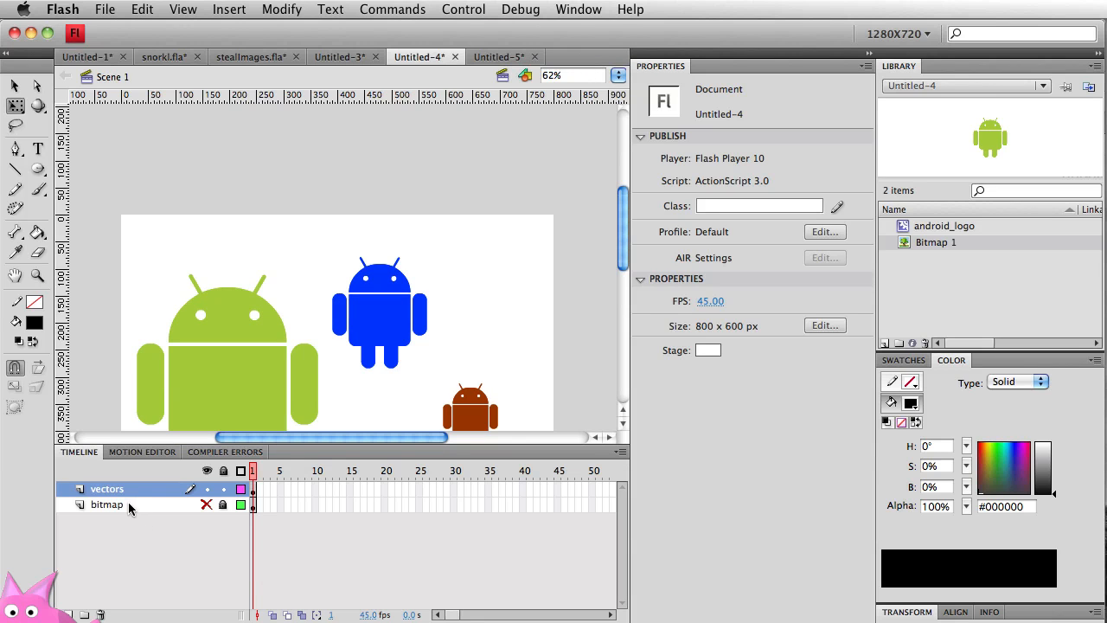
click(107, 506)
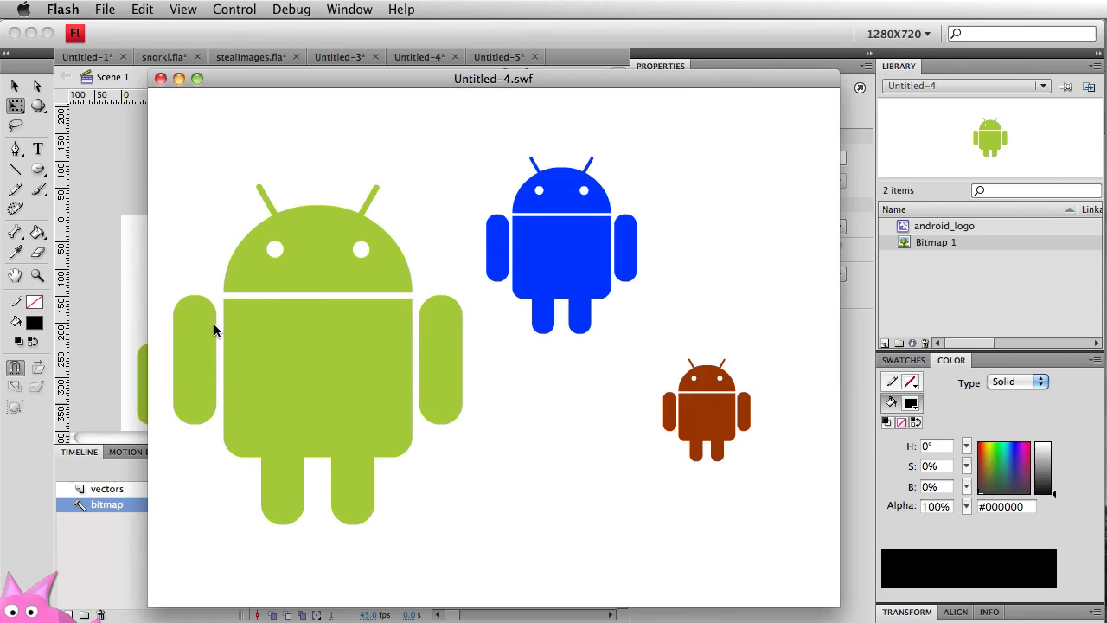
mouse_move(579, 415)
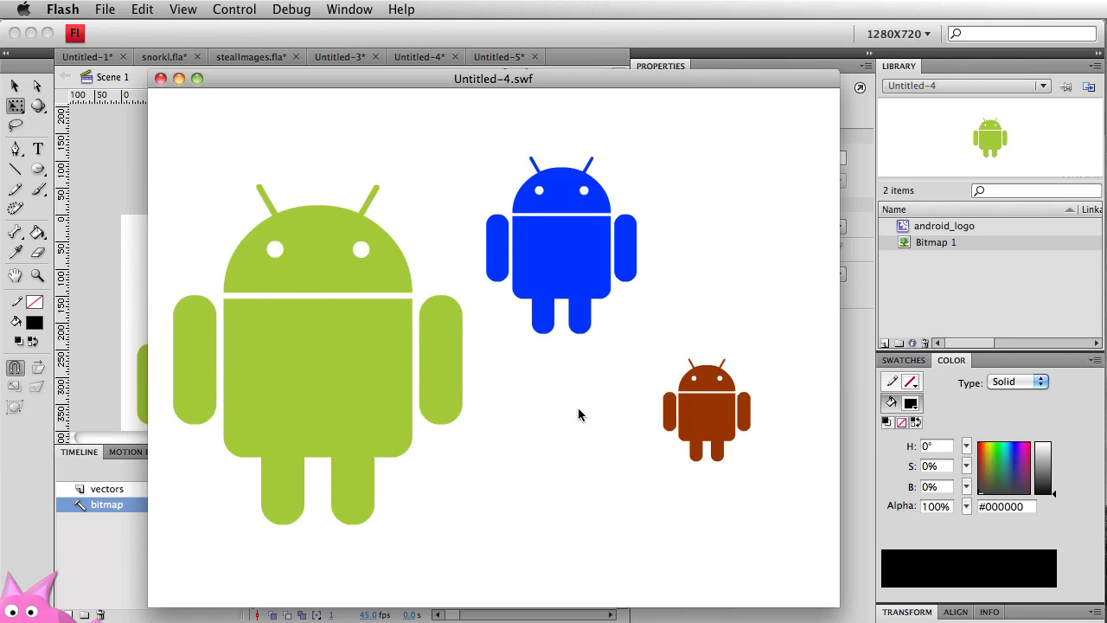
mouse_move(741, 512)
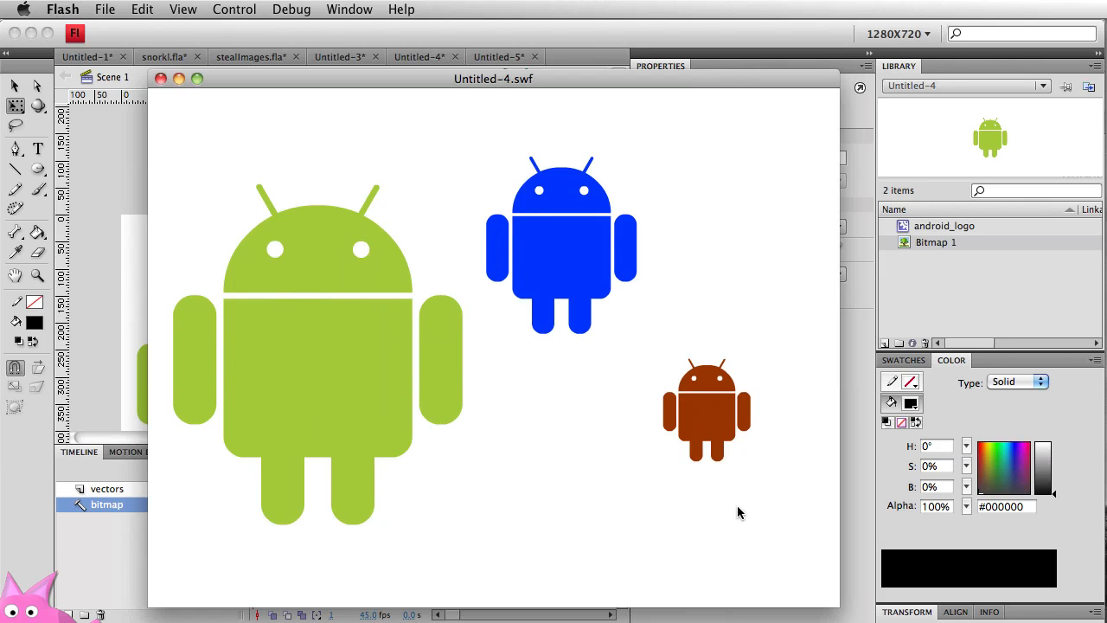
mouse_move(408, 519)
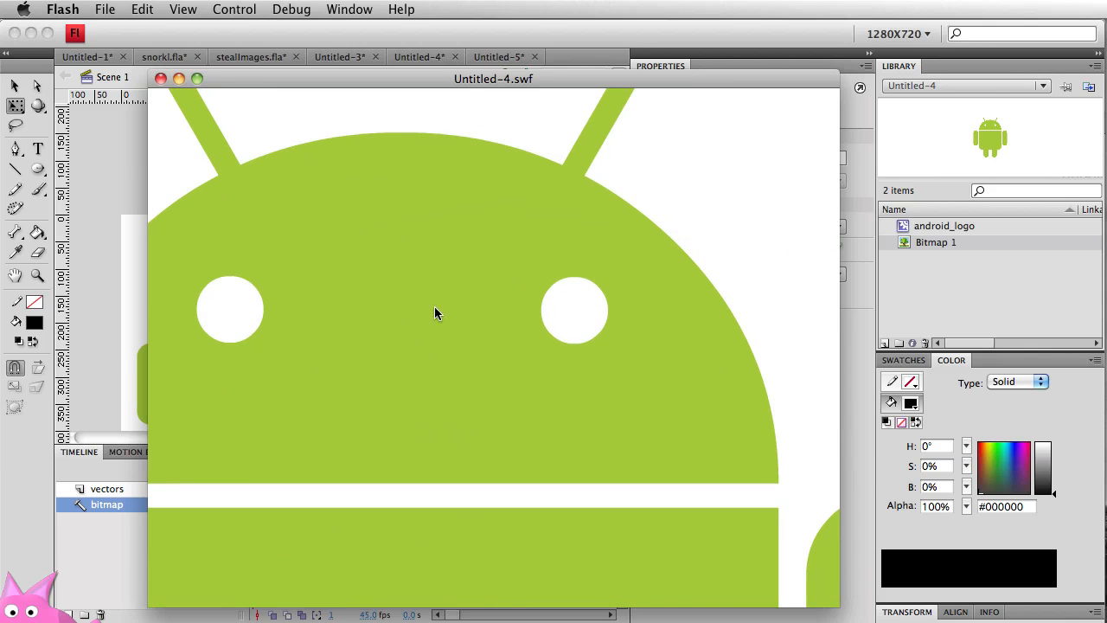
mouse_move(449, 329)
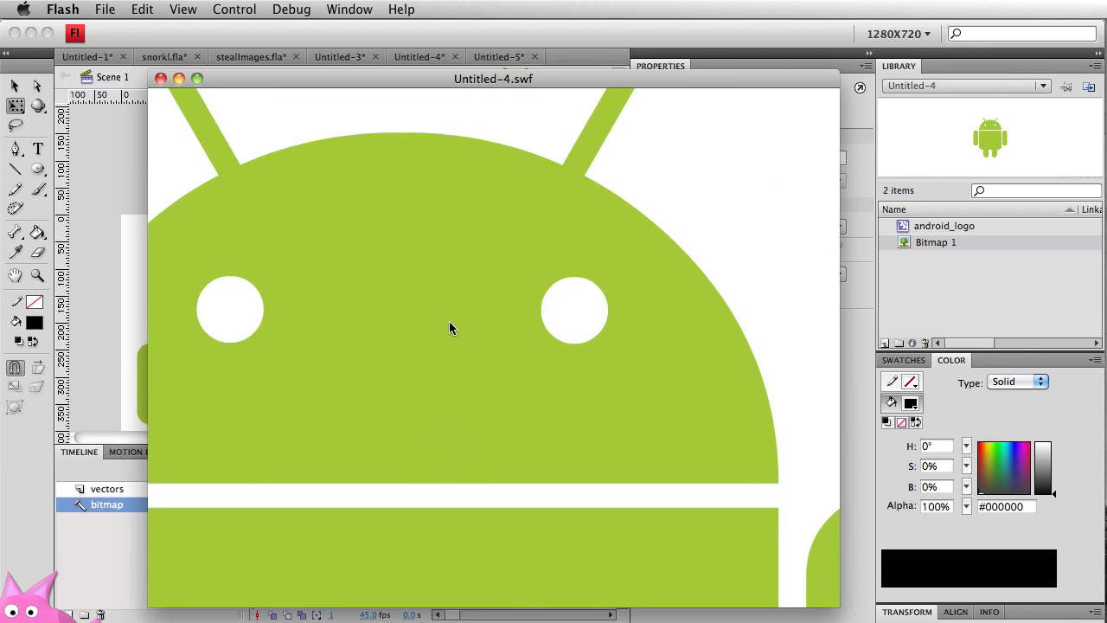
mouse_move(526, 361)
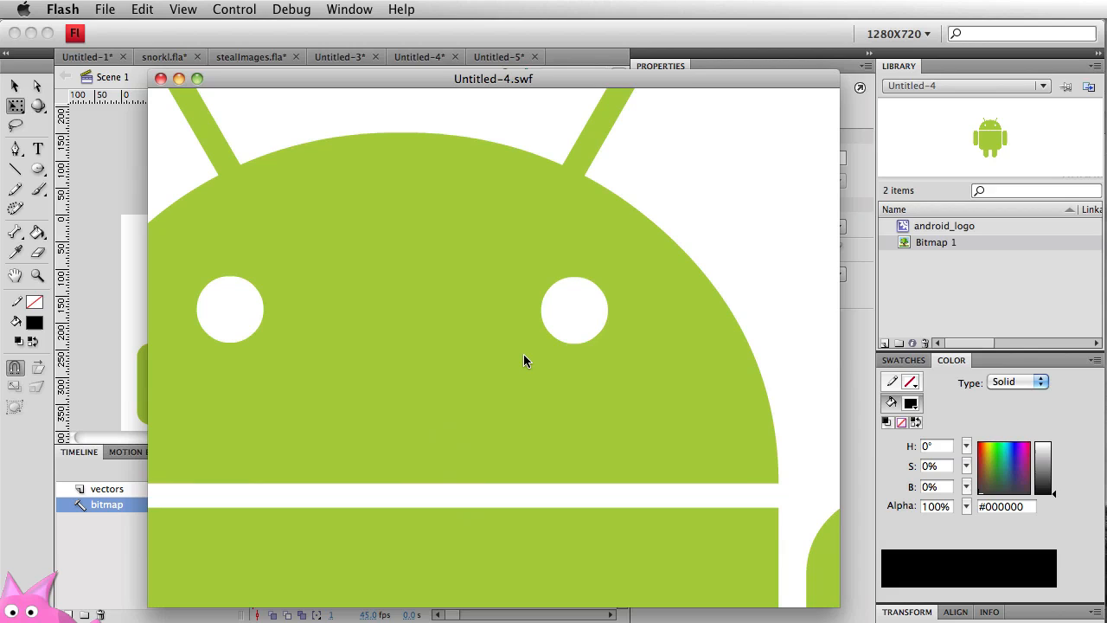
mouse_move(351, 253)
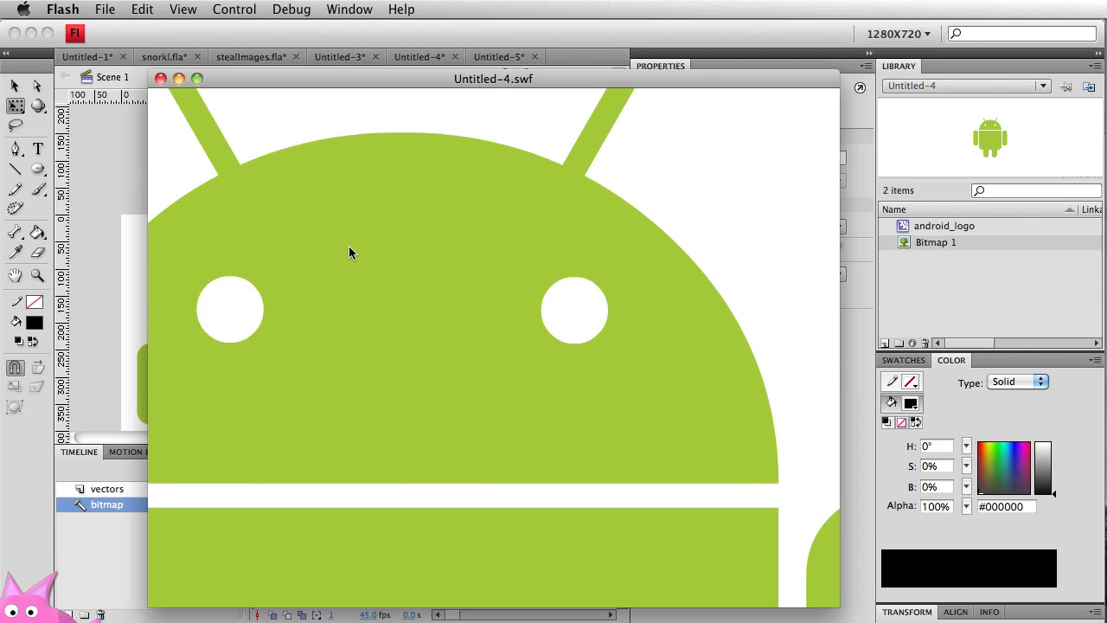